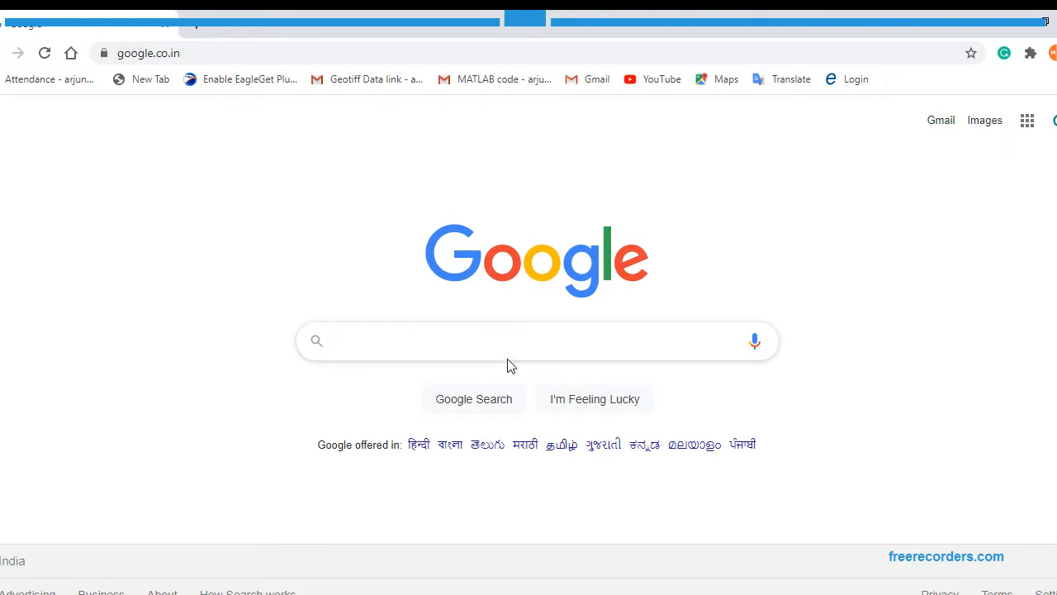
# Step: Switch from the search page to the B.Tech Semester VIII course structure PDF
pyautogui.click(512, 340)
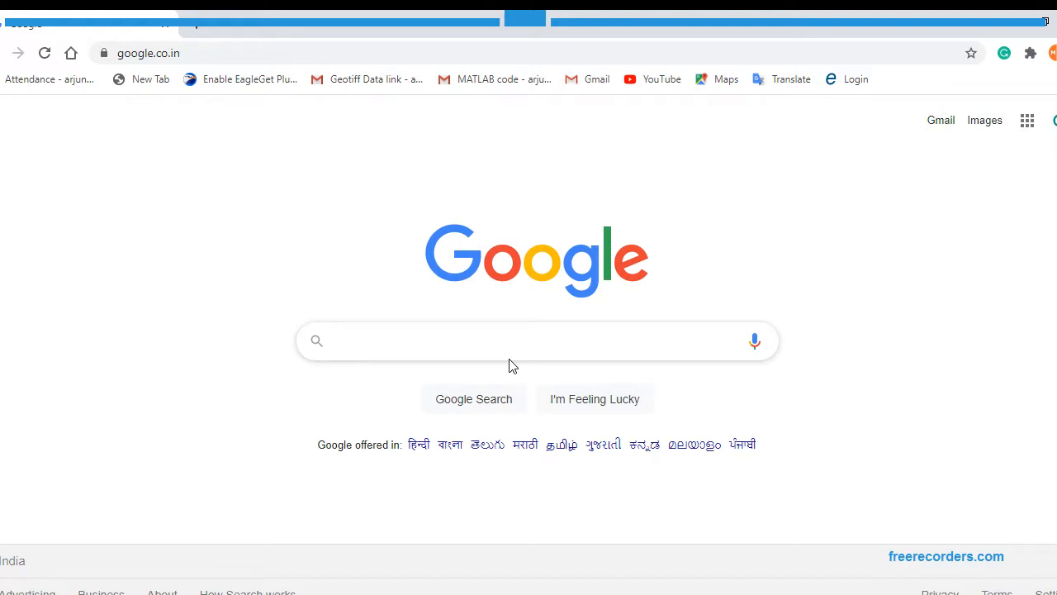
pyautogui.click(512, 340)
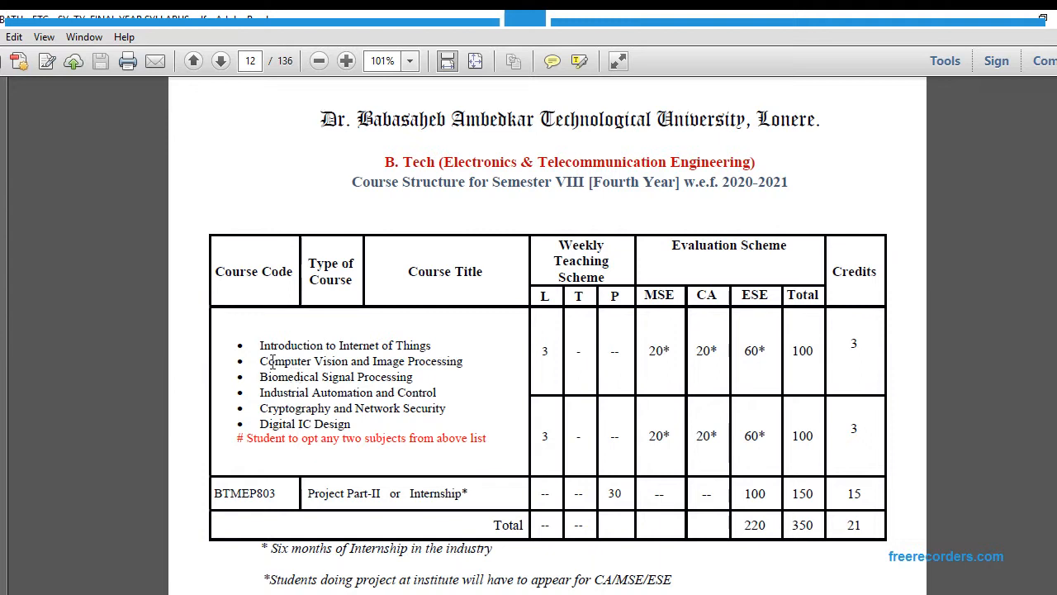
pyautogui.moveTo(299, 429)
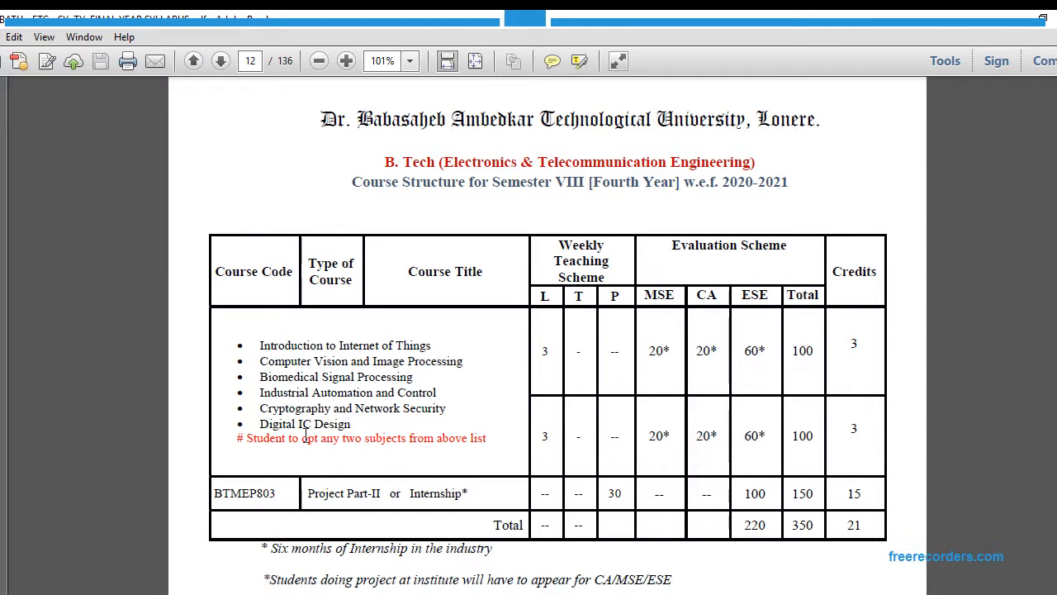
pyautogui.moveTo(492, 271)
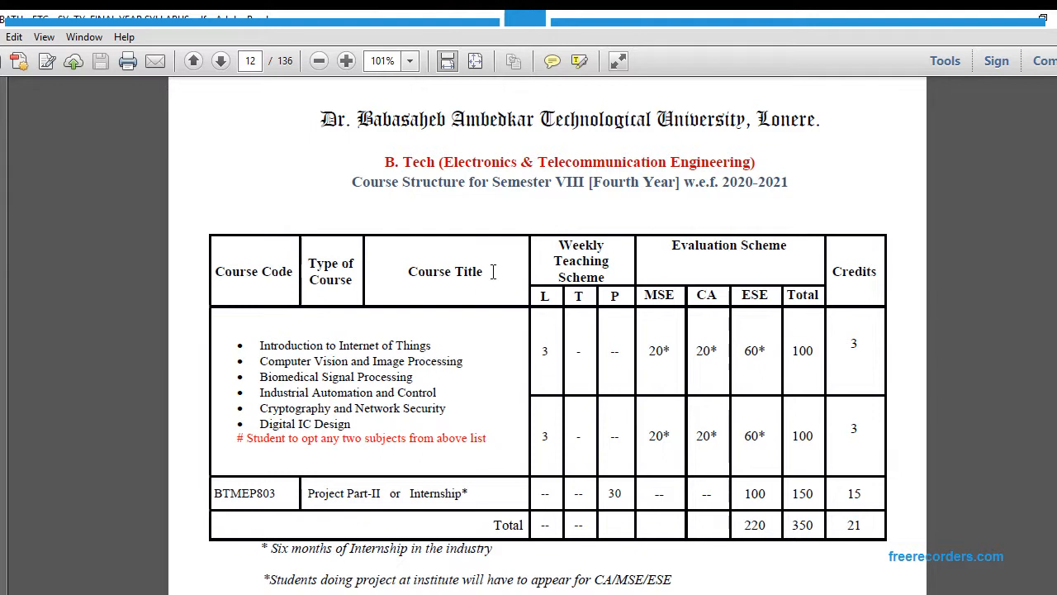
pyautogui.moveTo(310, 340)
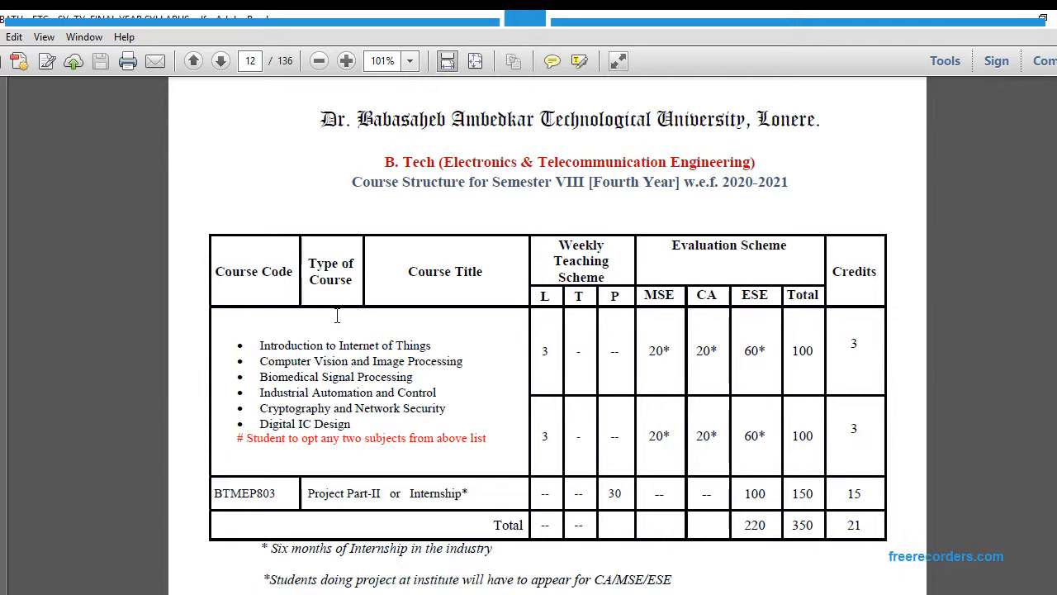
# Step: Scroll down to the table mapping the six electives to SWAYAM/NPTEL MOOCs and professors
pyautogui.scroll(-3)
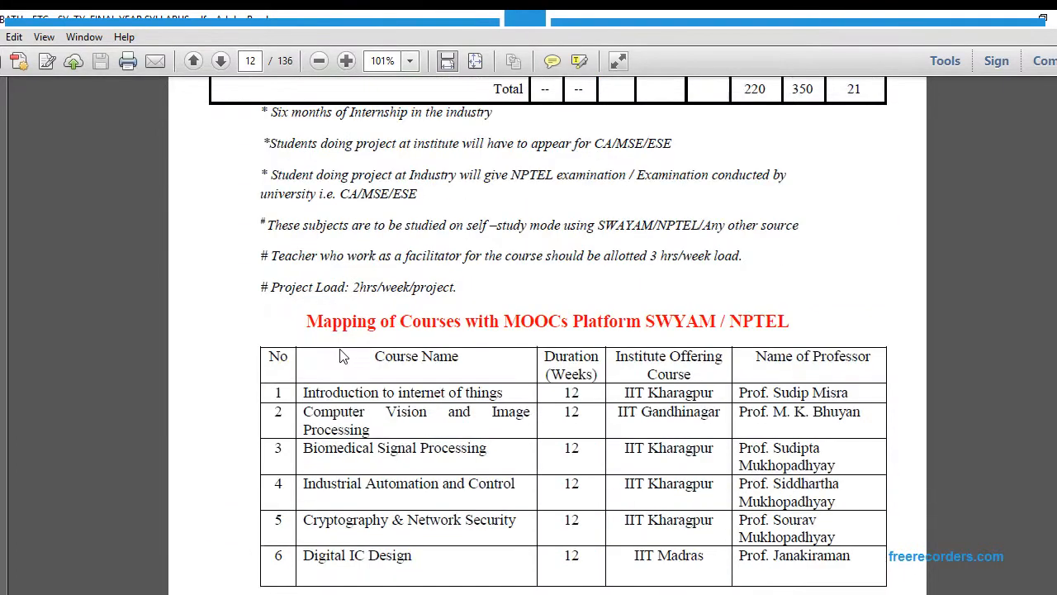
pyautogui.scroll(-3)
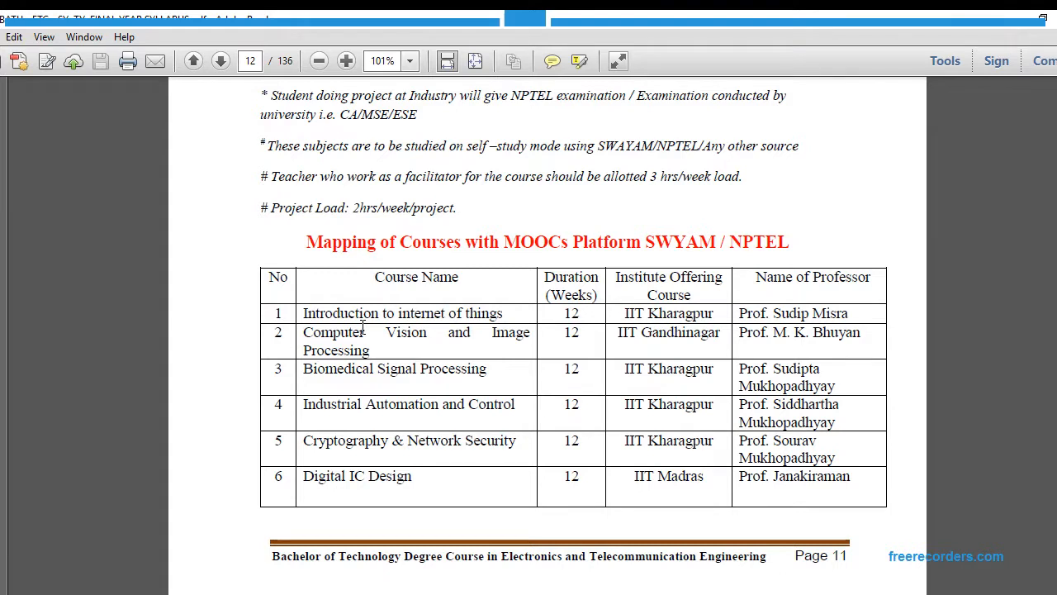
pyautogui.moveTo(631, 347)
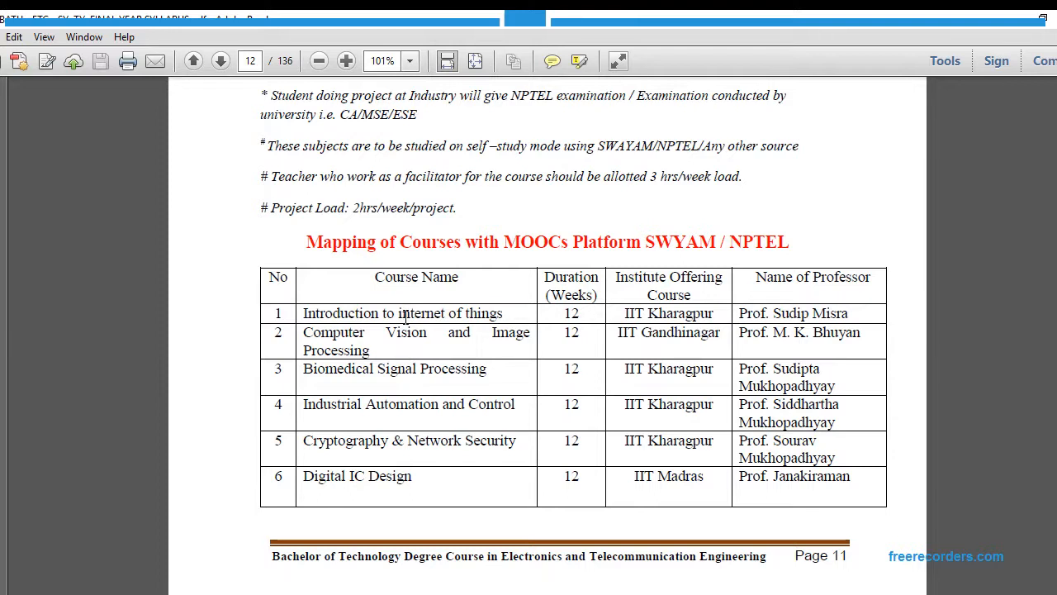
pyautogui.moveTo(400, 333)
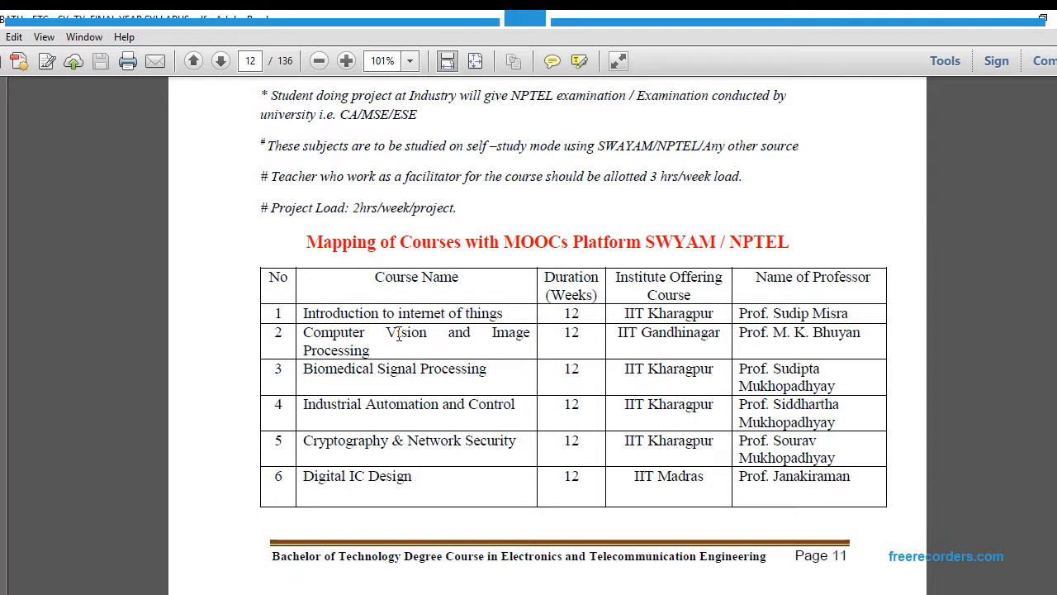
pyautogui.moveTo(317, 329)
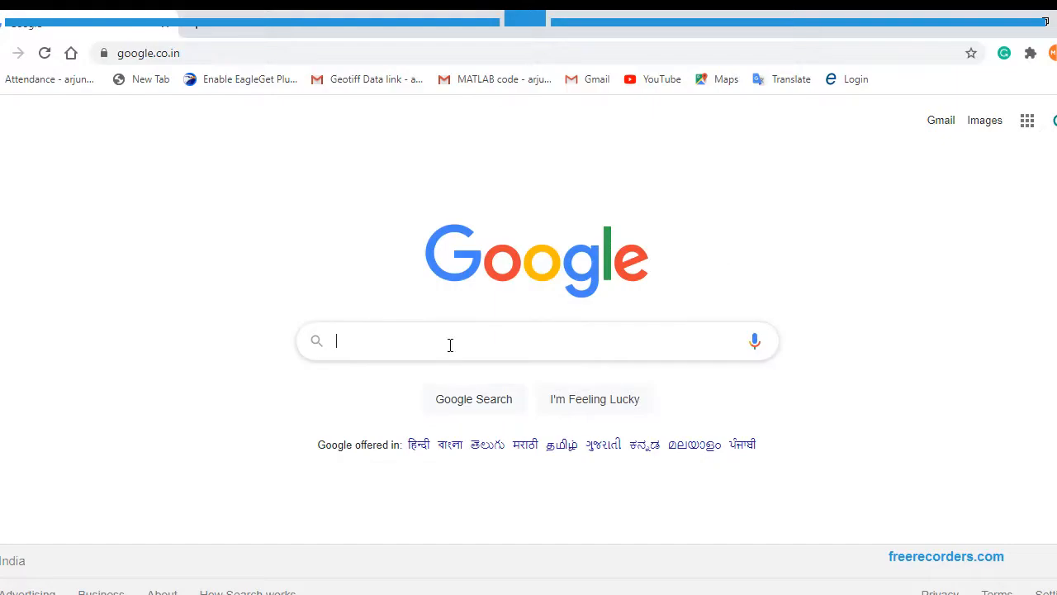
pyautogui.moveTo(413, 347)
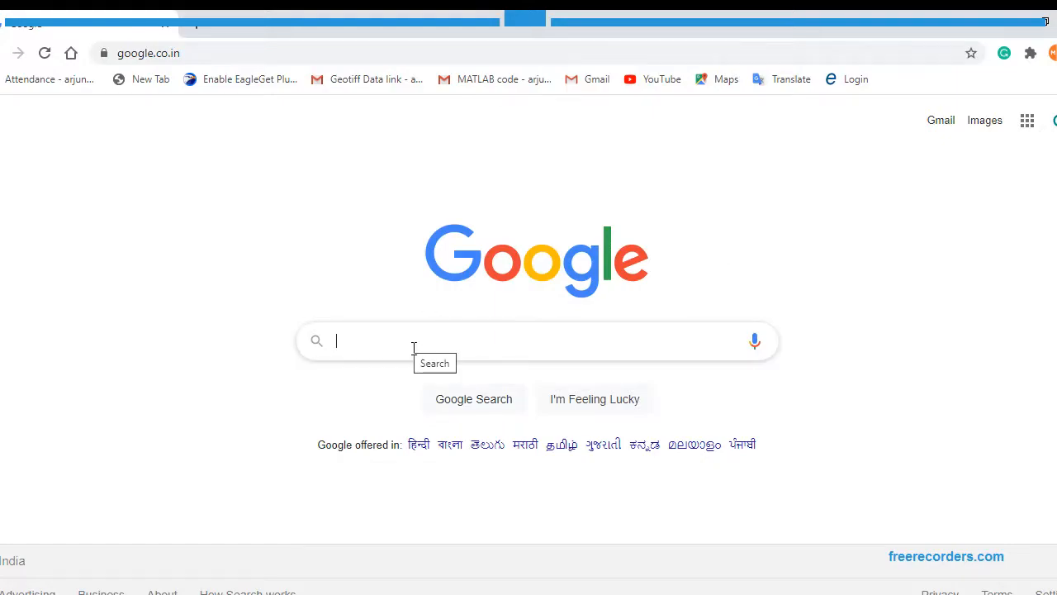
# Step: Search Google for 'nptel swayam' and open the Swayam NPTEL result
pyautogui.write('nptel swa')
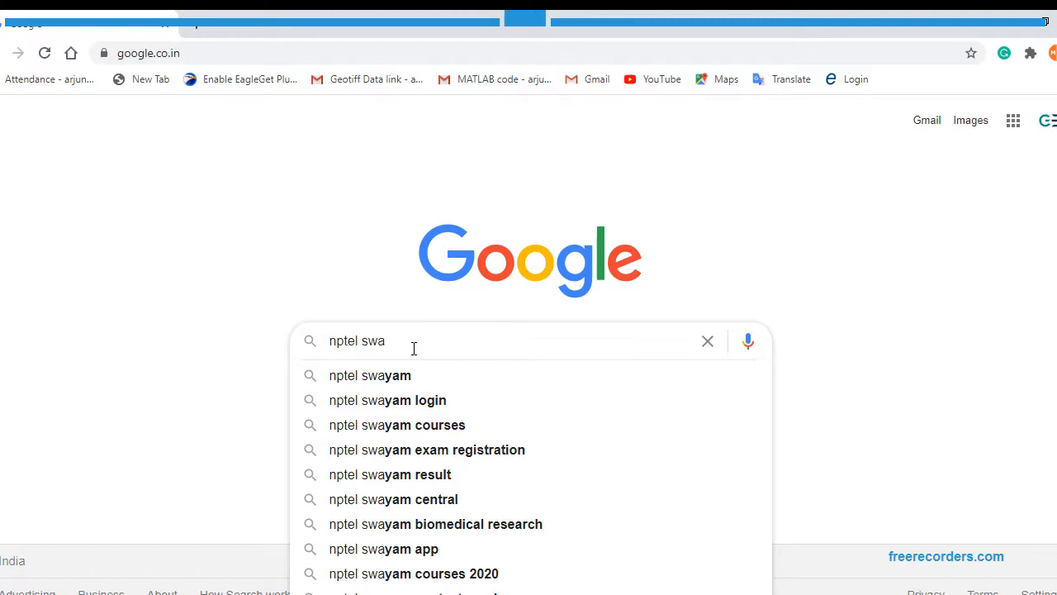
pyautogui.click(370, 375)
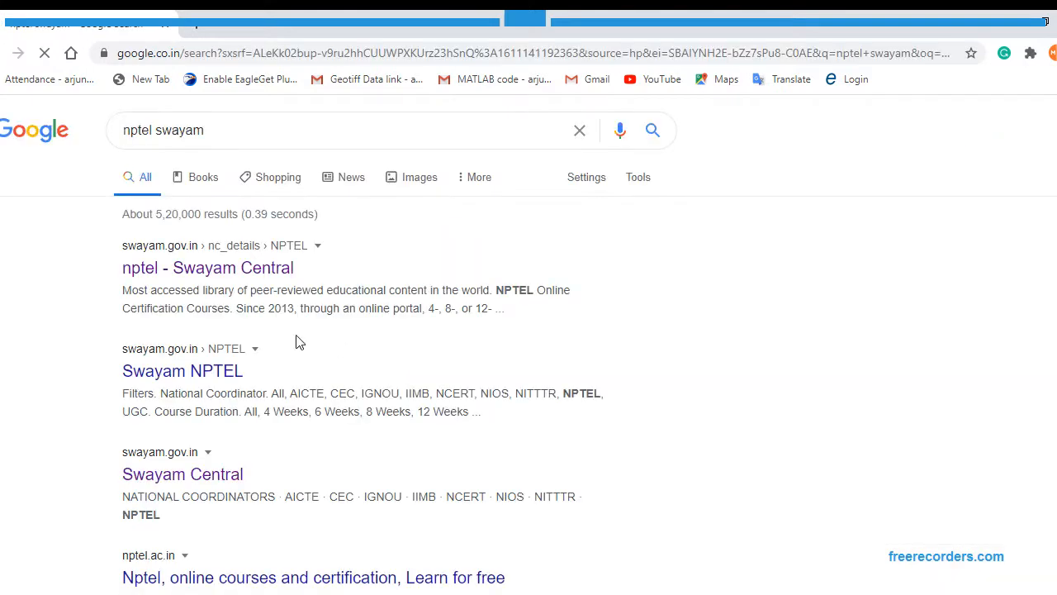
pyautogui.click(209, 267)
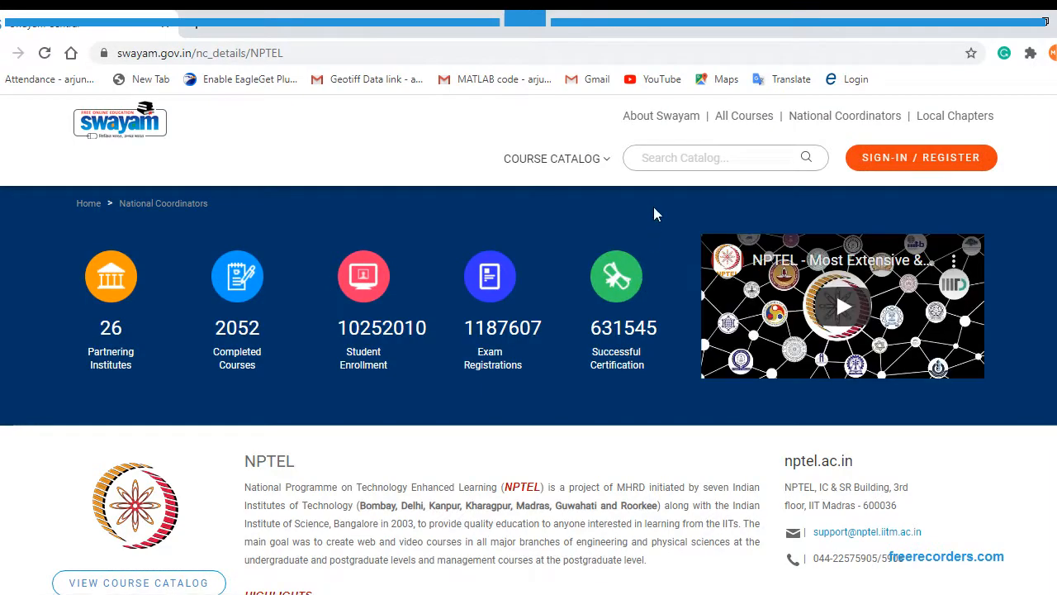
# Step: Search the Swayam course catalog for 'Introduction to internet of things' from IIT Kharagpur
pyautogui.click(714, 158)
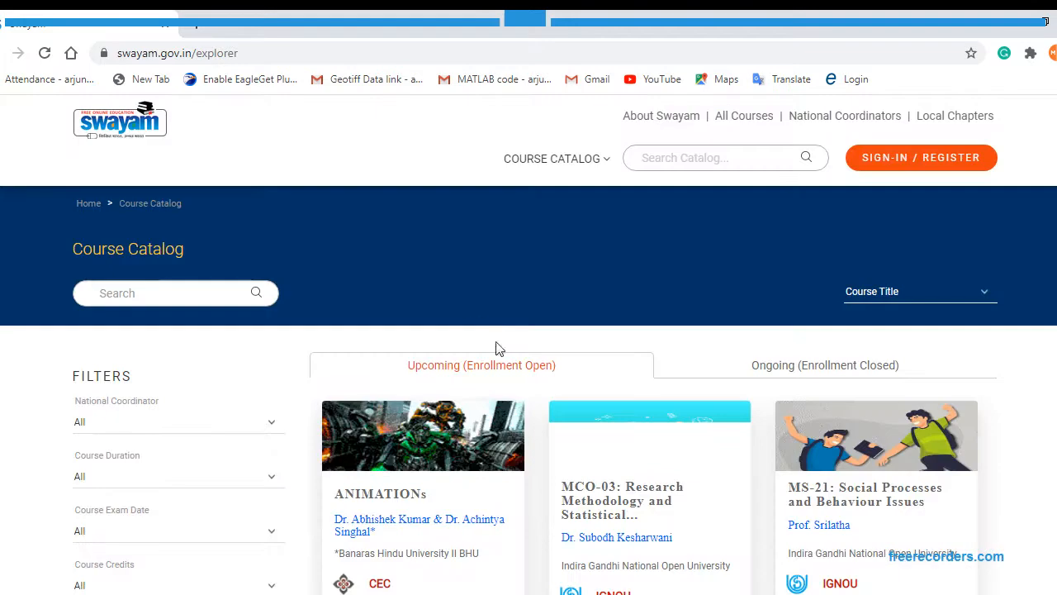
pyautogui.scroll(-3)
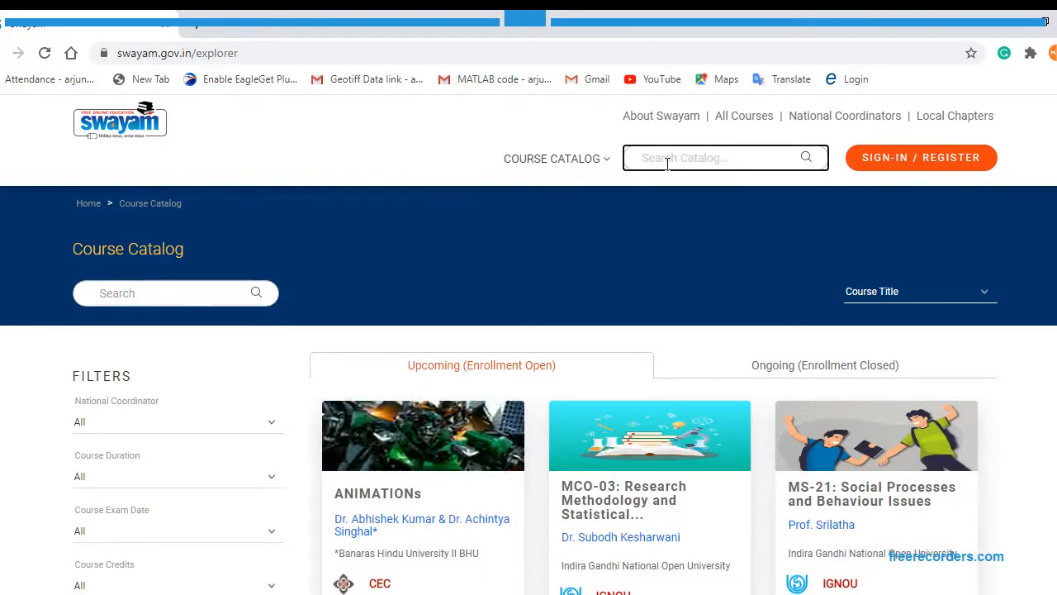
pyautogui.write('Introduction to internet of things')
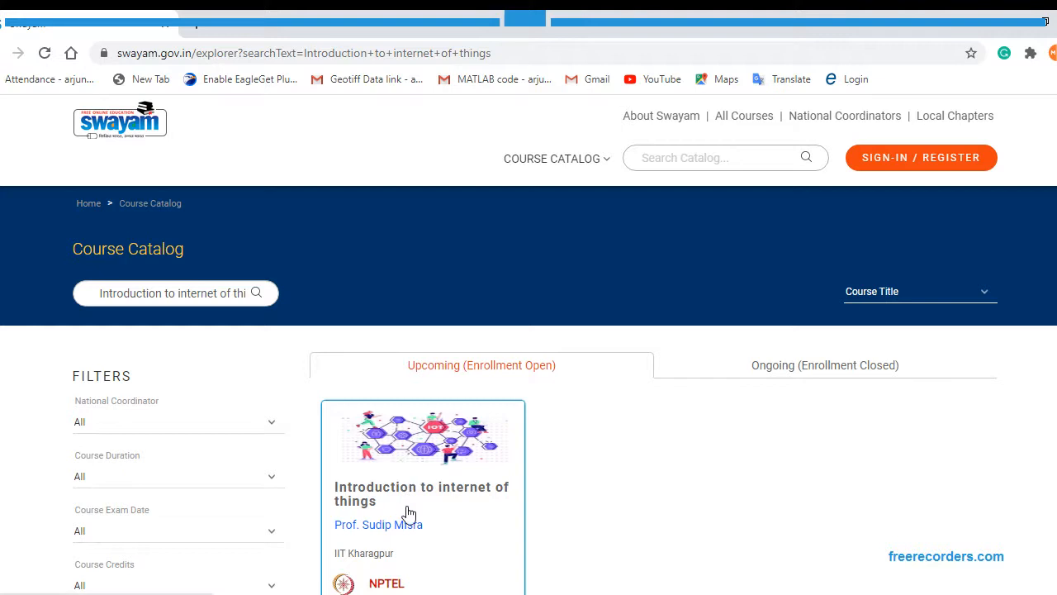
pyautogui.scroll(-3)
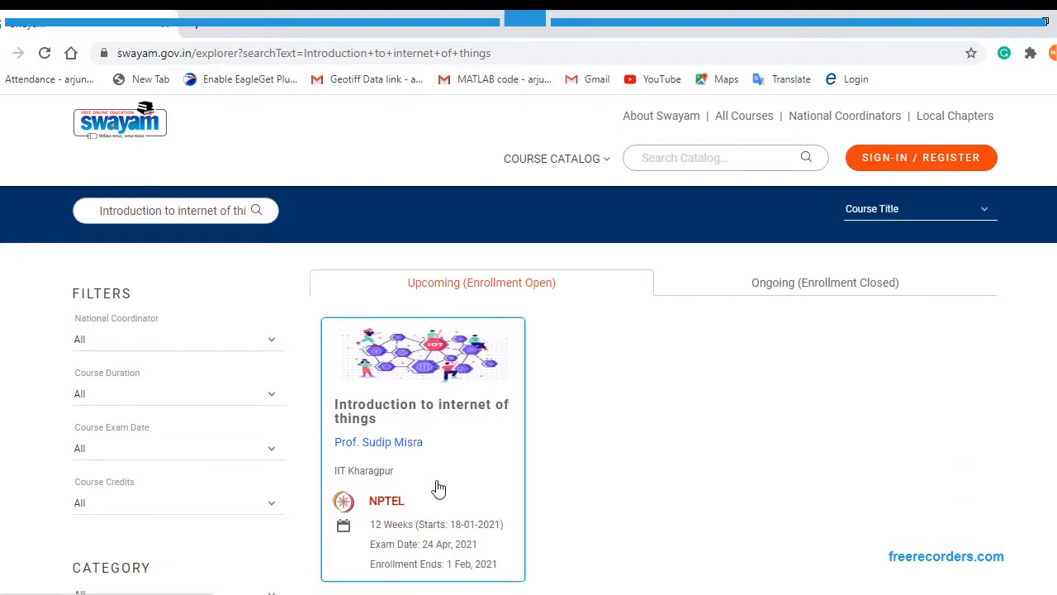
pyautogui.moveTo(436, 403)
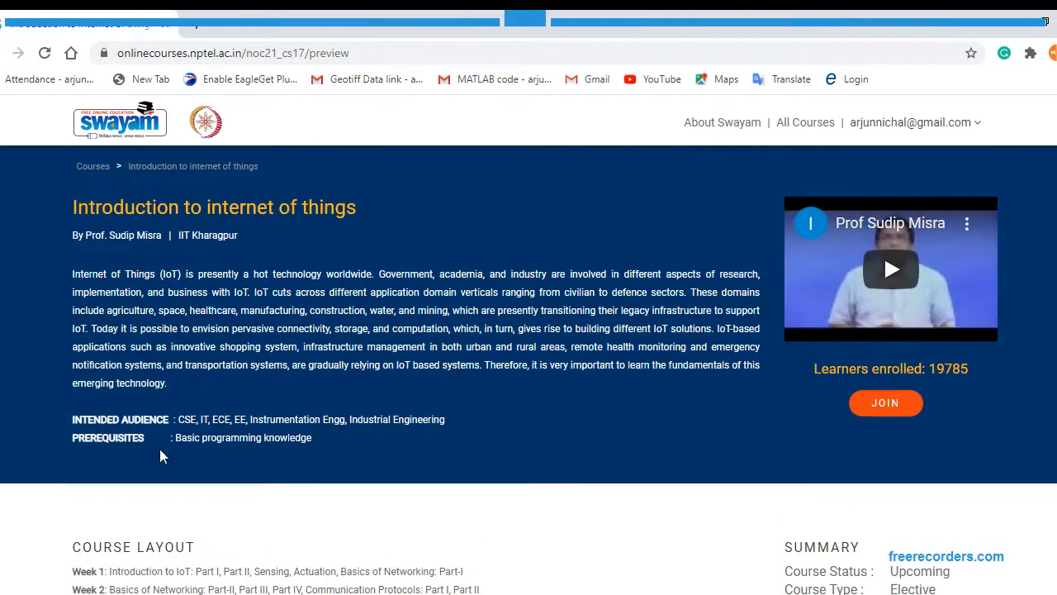
pyautogui.scroll(-3)
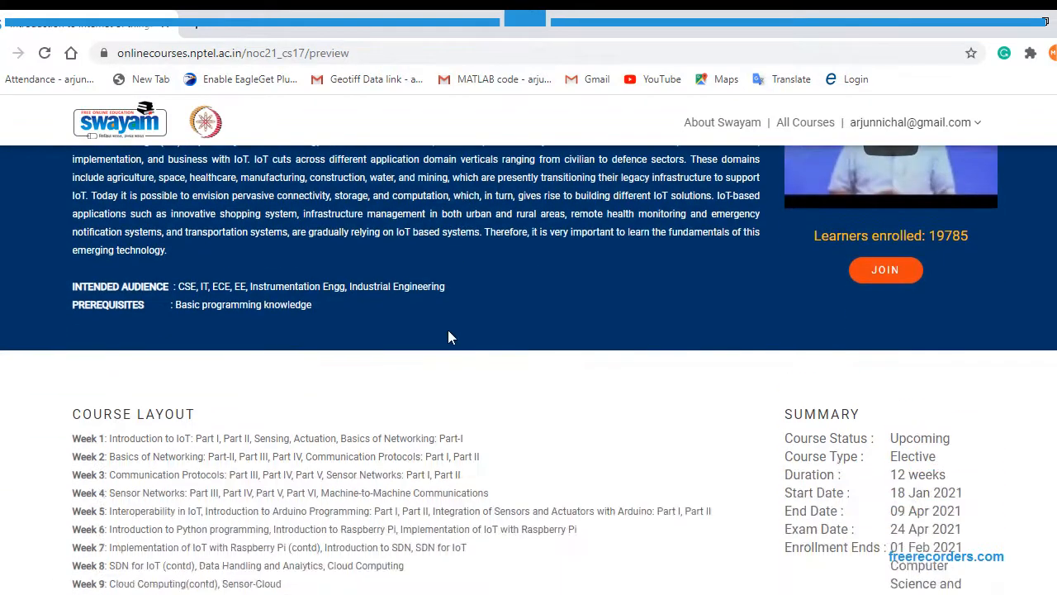
pyautogui.scroll(-3)
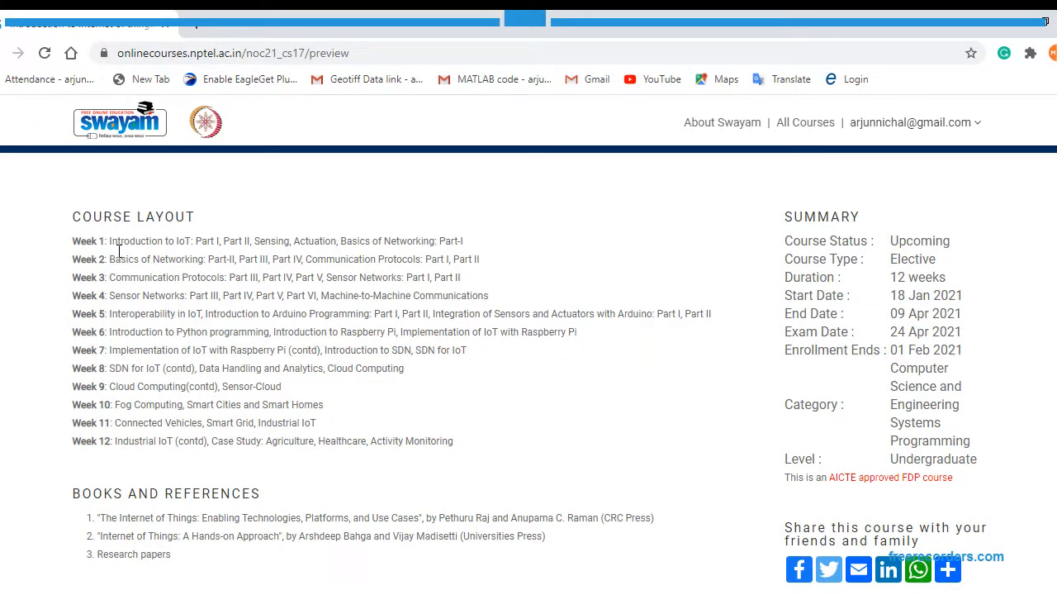
pyautogui.scroll(-3)
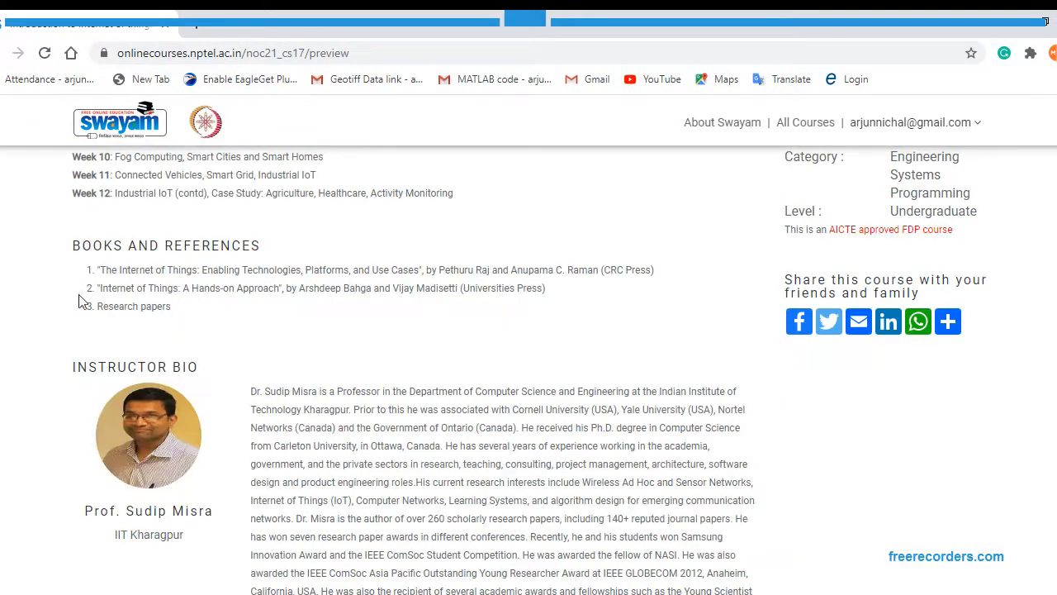
pyautogui.scroll(-3)
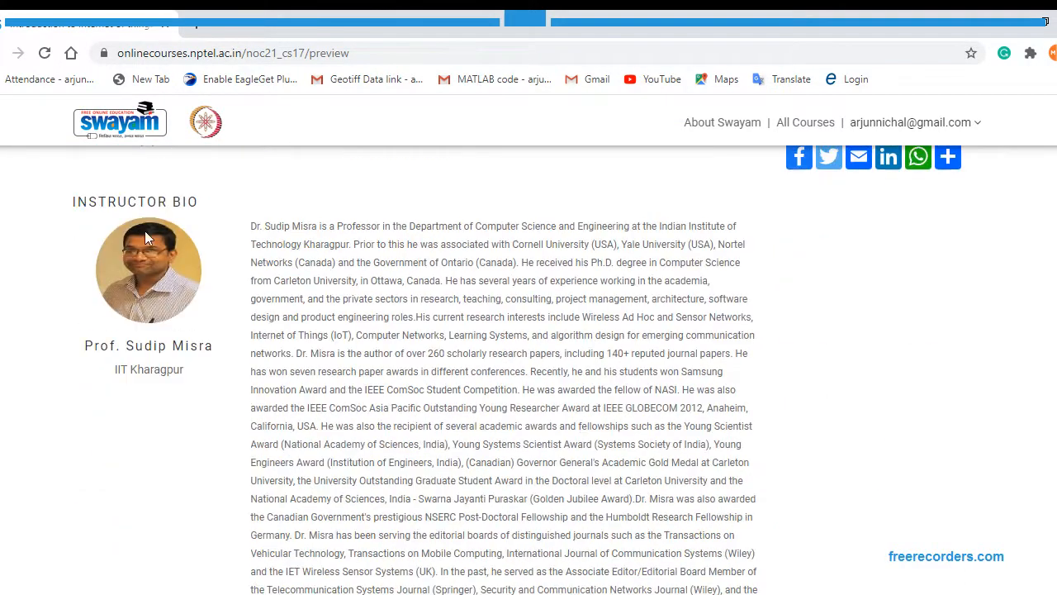
pyautogui.moveTo(181, 265)
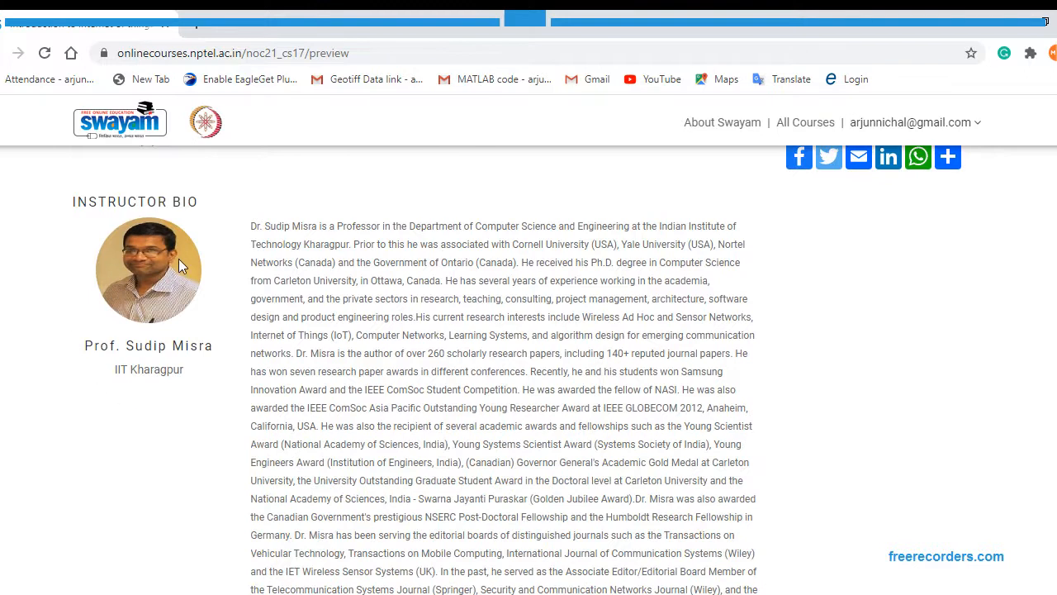
pyautogui.scroll(-3)
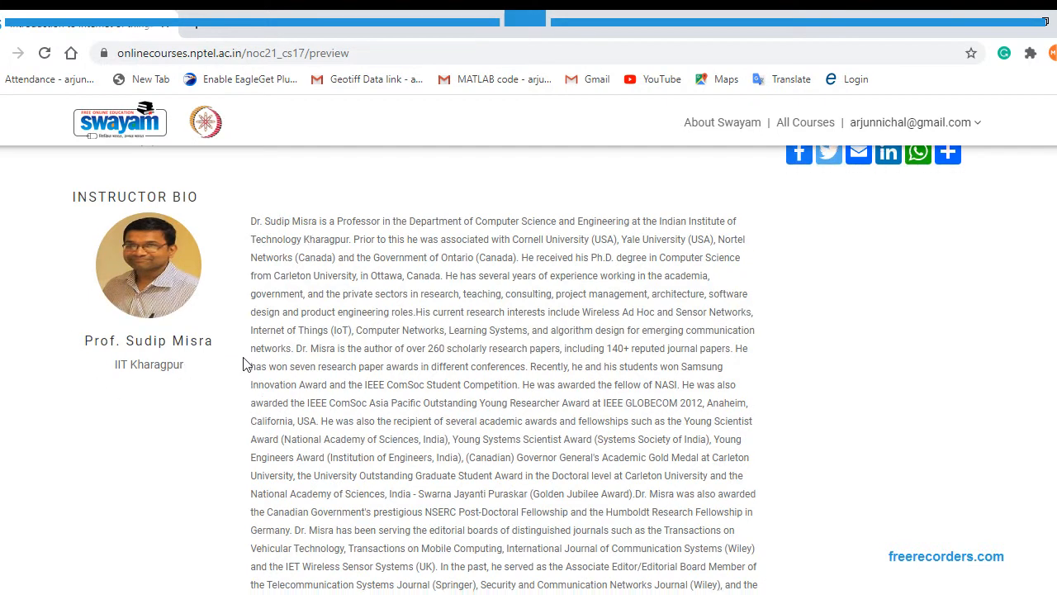
pyautogui.scroll(-3)
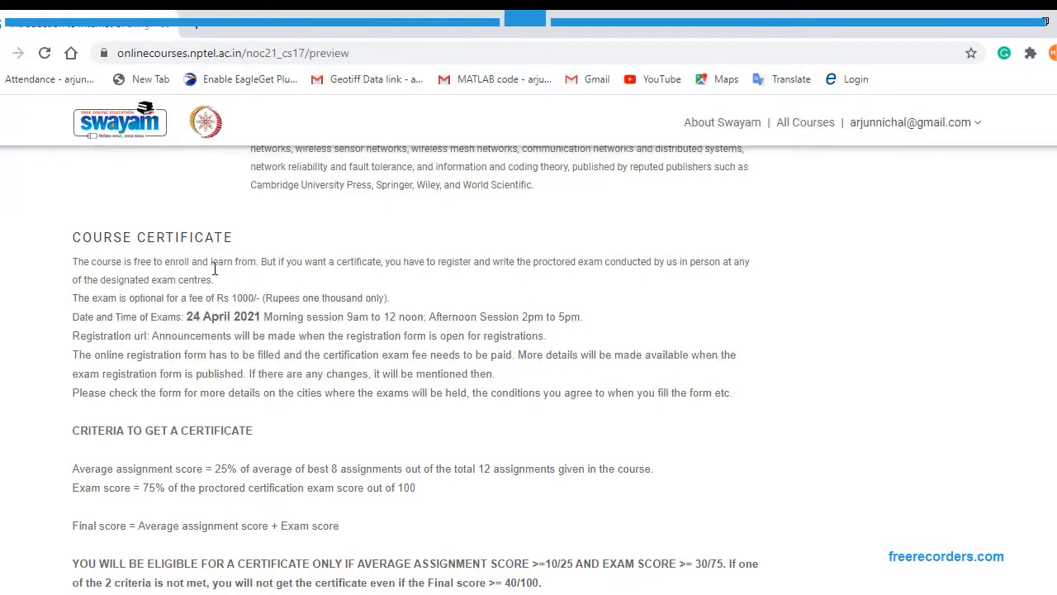
pyautogui.moveTo(198, 330)
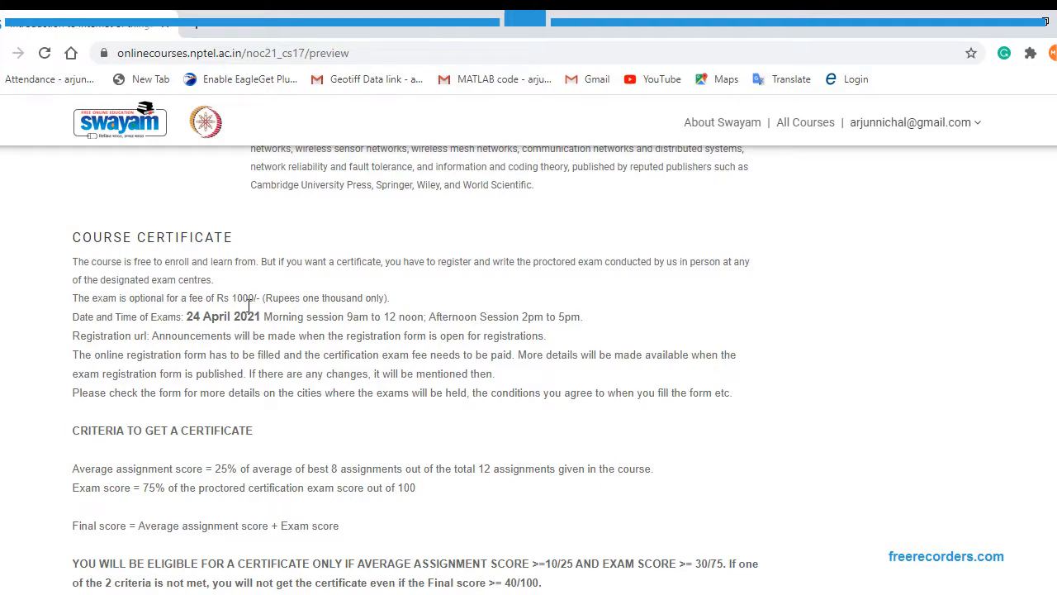
pyautogui.moveTo(334, 341)
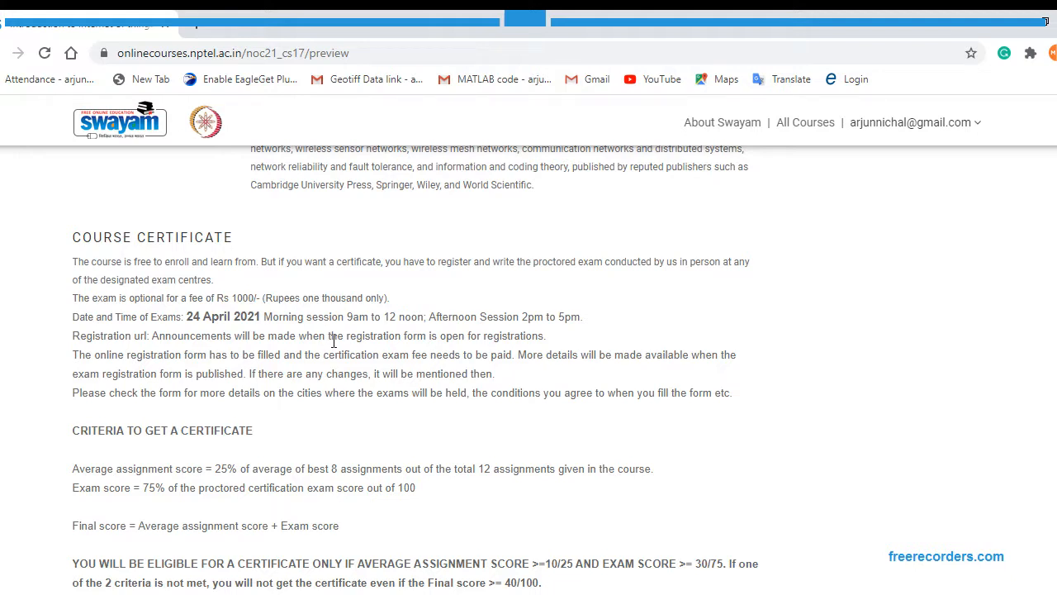
pyautogui.moveTo(367, 330)
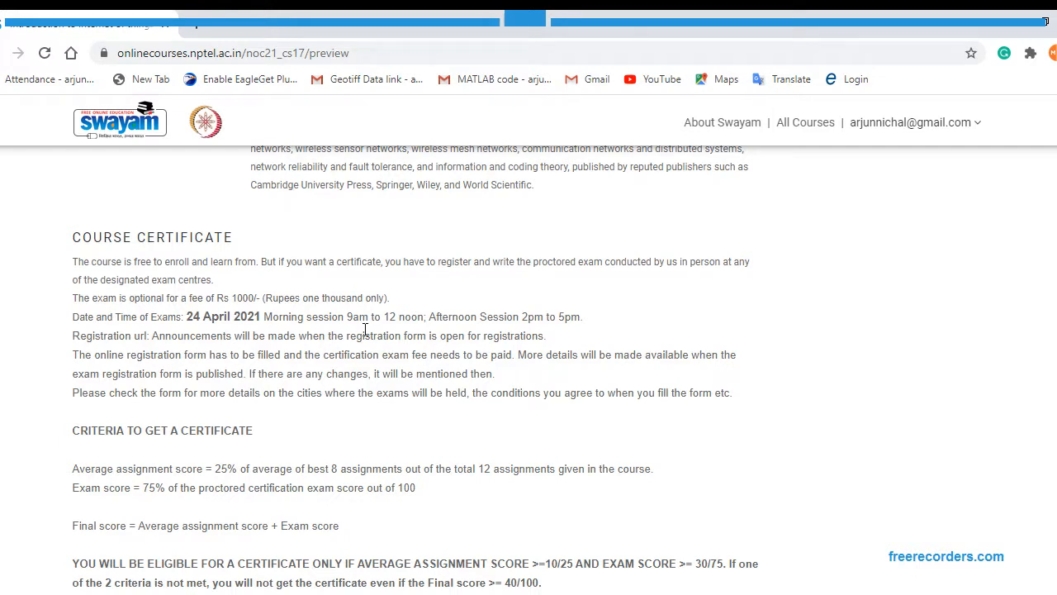
pyautogui.scroll(-3)
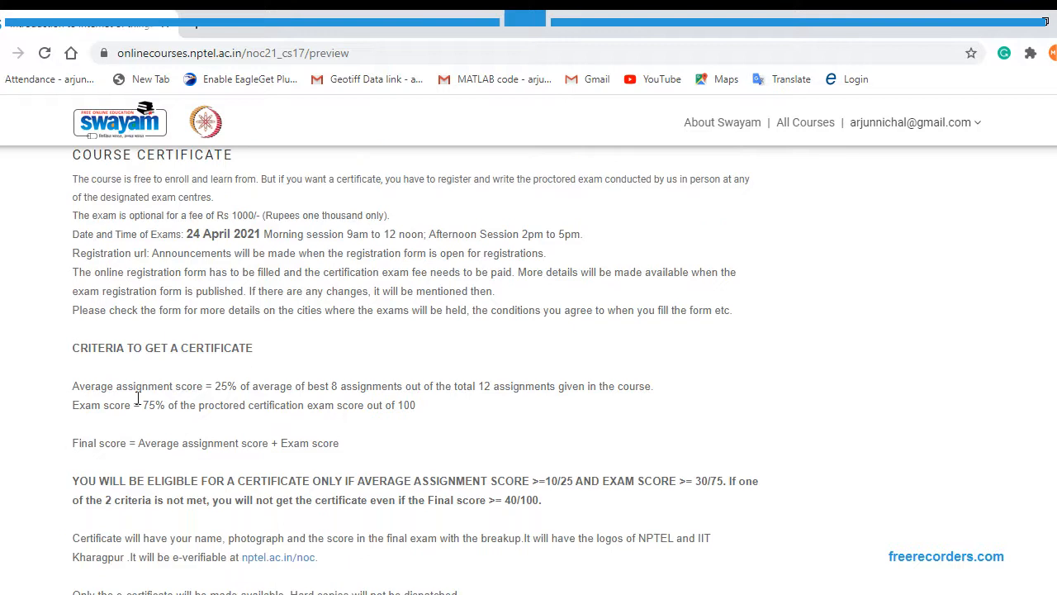
pyautogui.moveTo(228, 398)
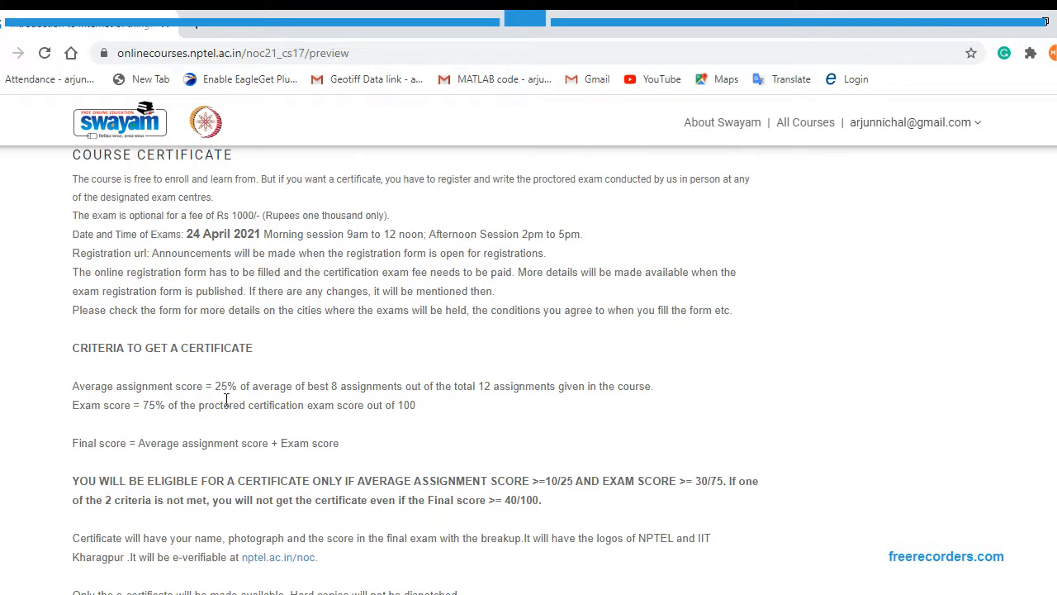
pyautogui.moveTo(213, 410)
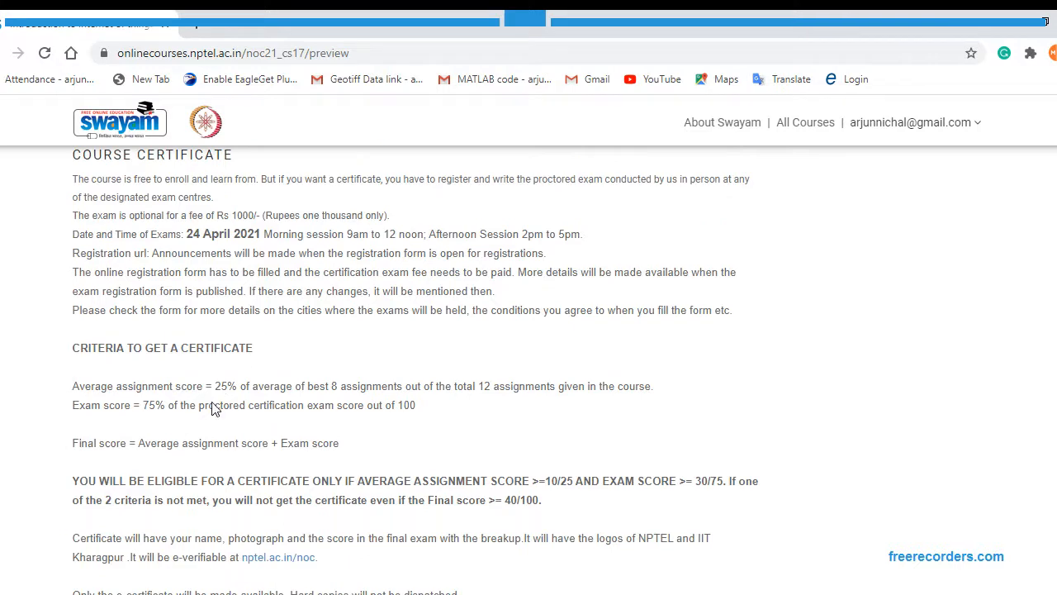
pyautogui.moveTo(152, 439)
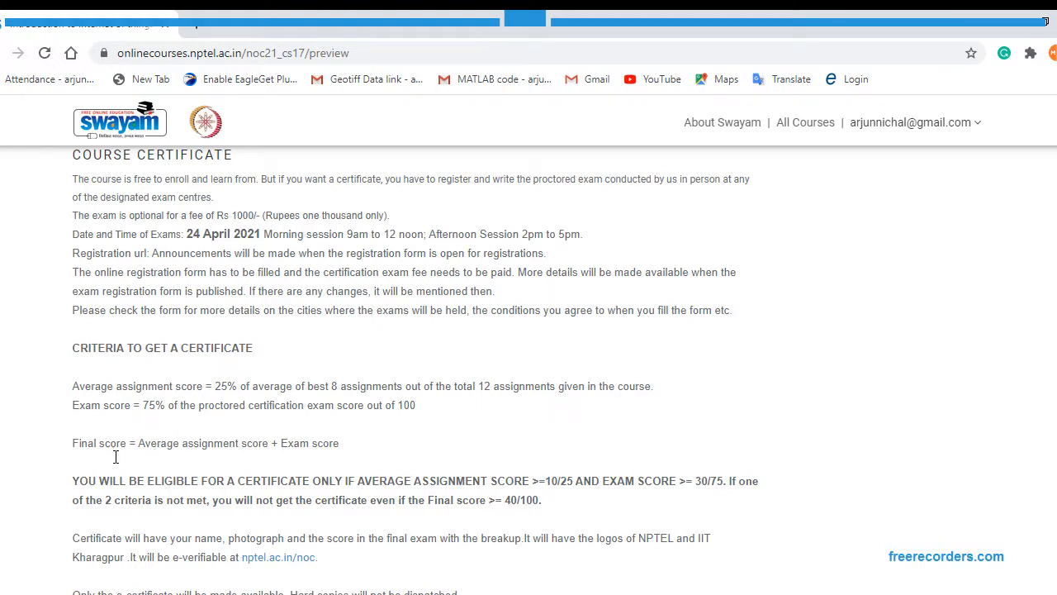
pyautogui.moveTo(276, 456)
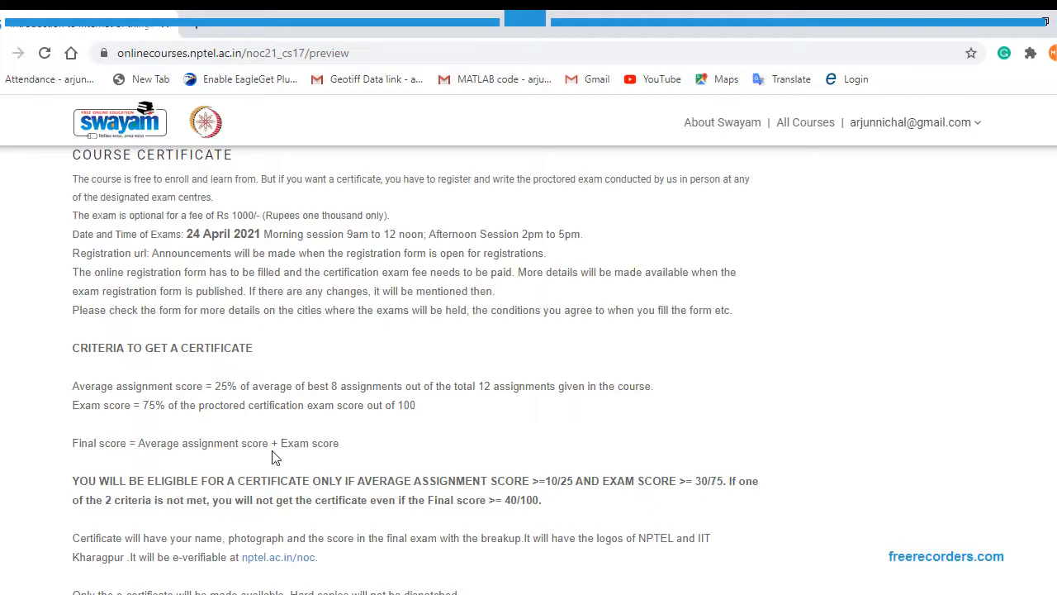
pyautogui.scroll(-3)
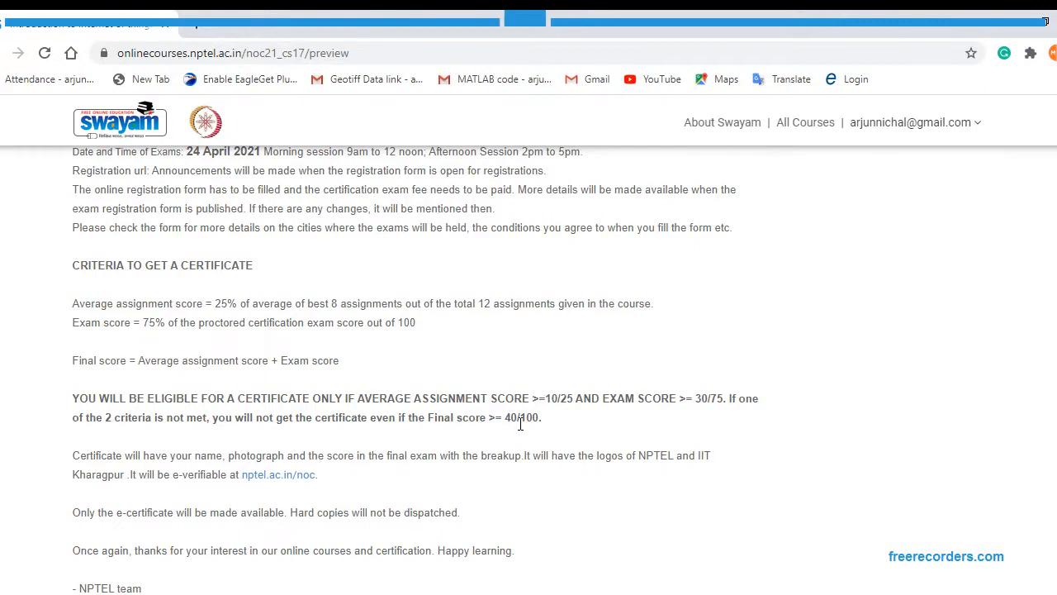
pyautogui.scroll(3)
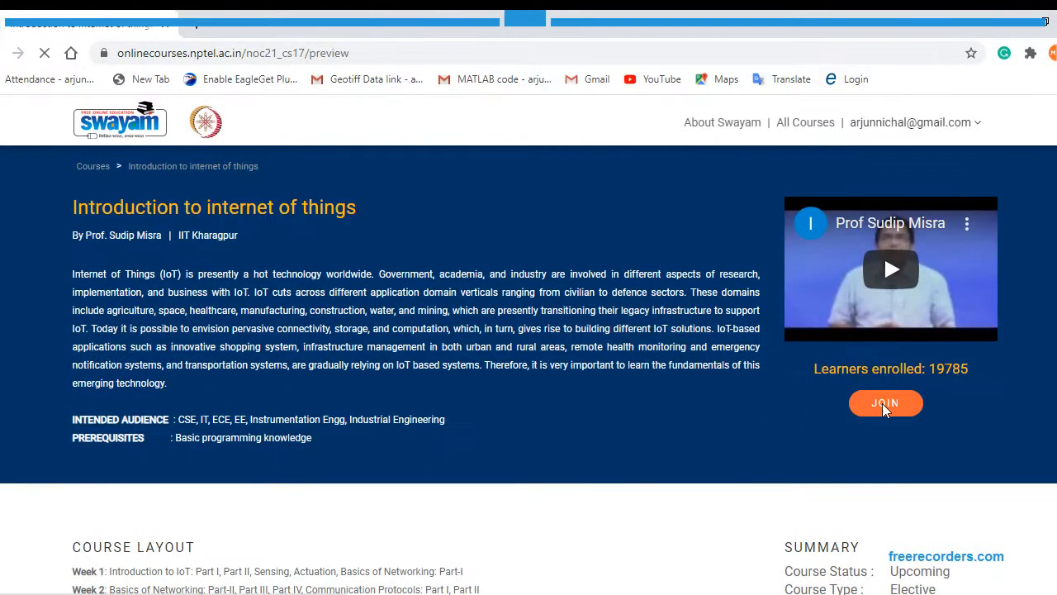
# Step: Start enrolling and fill the remaining profile fields: state, college, area and department
pyautogui.click(885, 403)
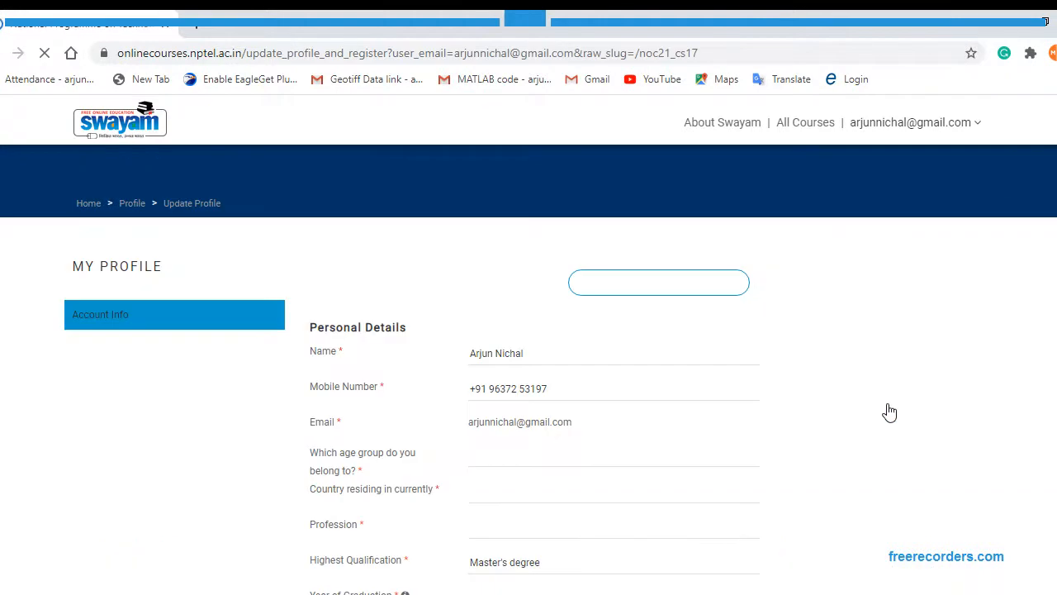
pyautogui.click(658, 281)
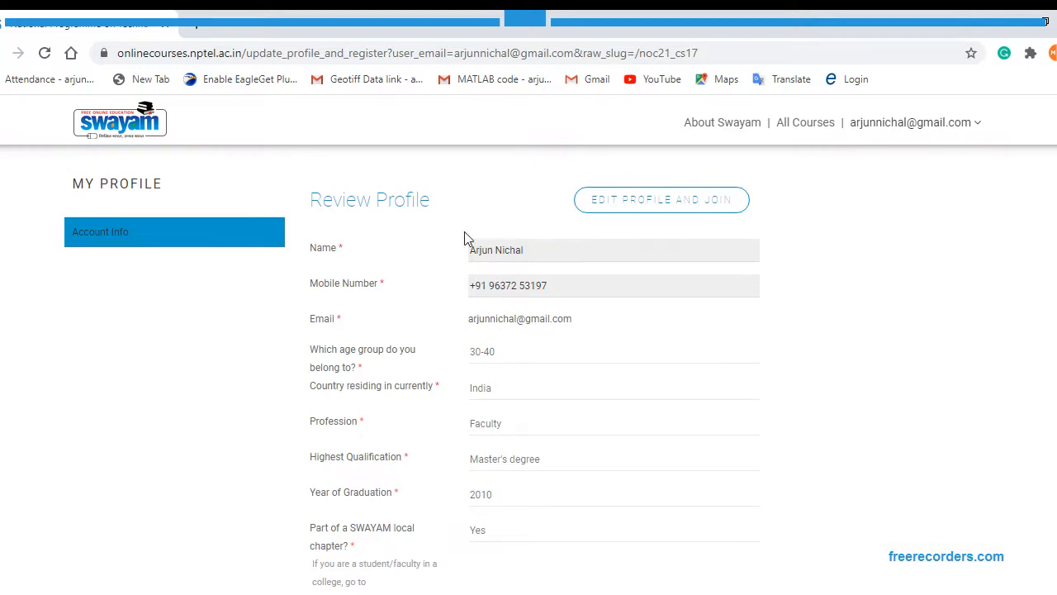
pyautogui.moveTo(383, 254)
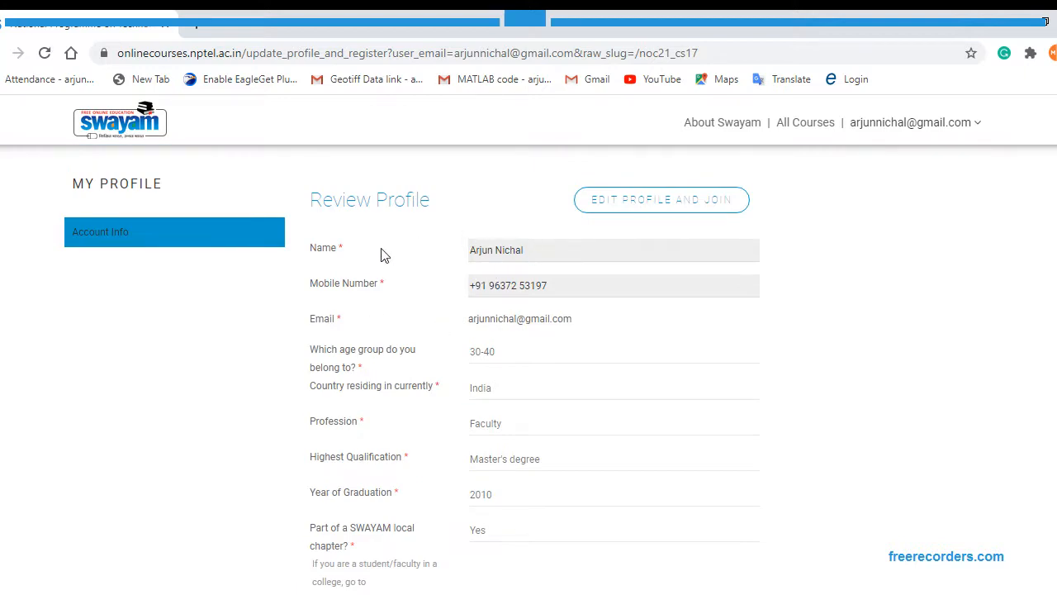
pyautogui.moveTo(470, 338)
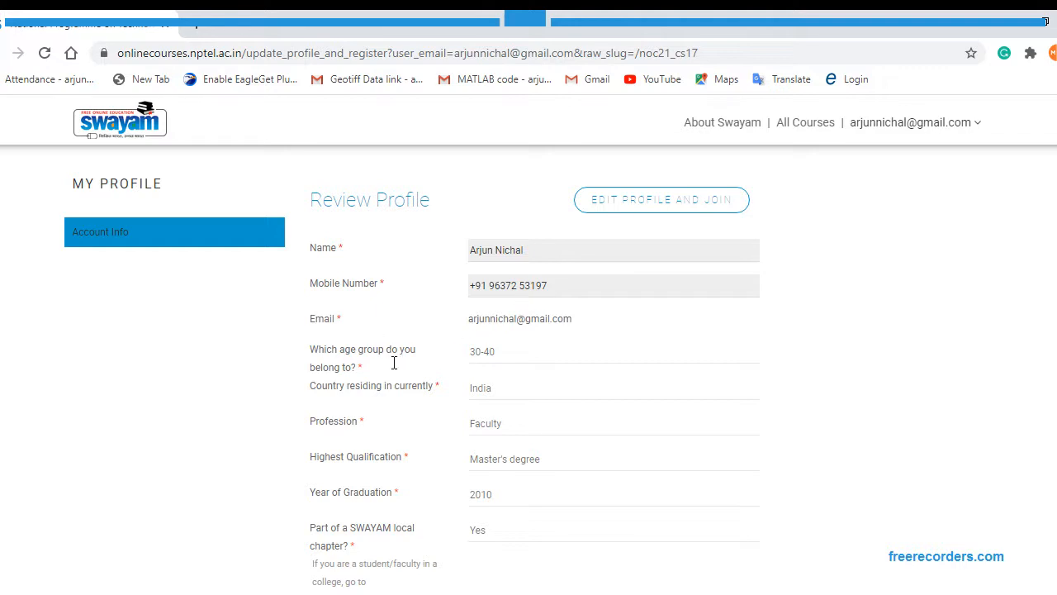
pyautogui.scroll(-3)
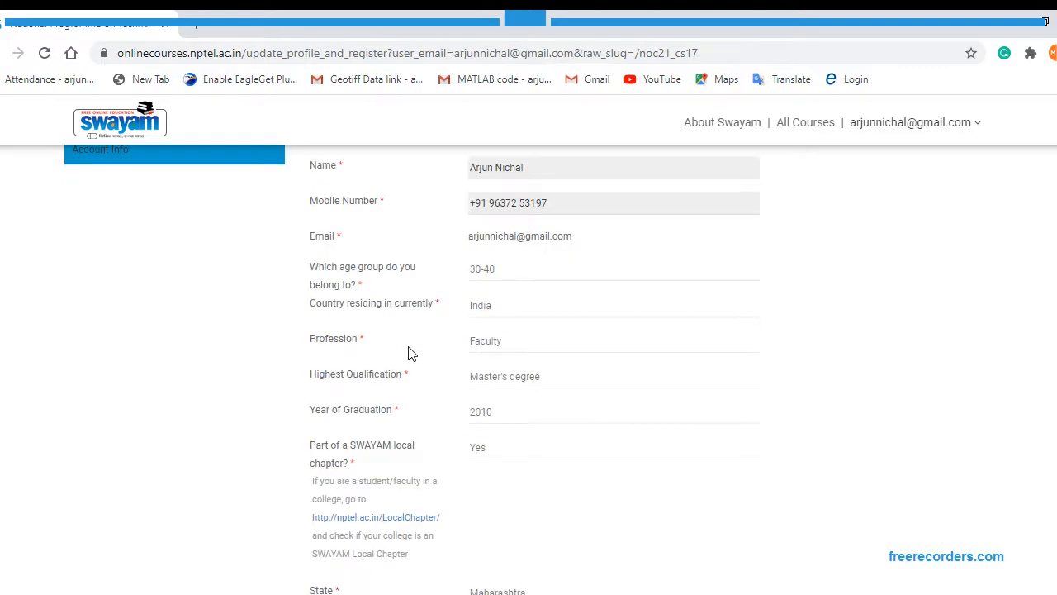
pyautogui.moveTo(429, 345)
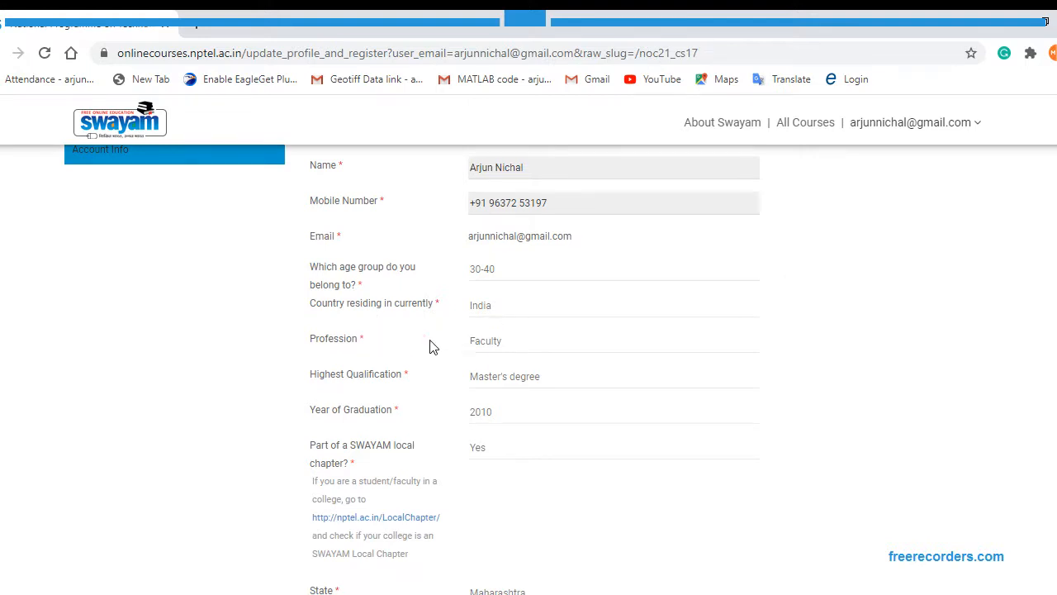
pyautogui.moveTo(423, 423)
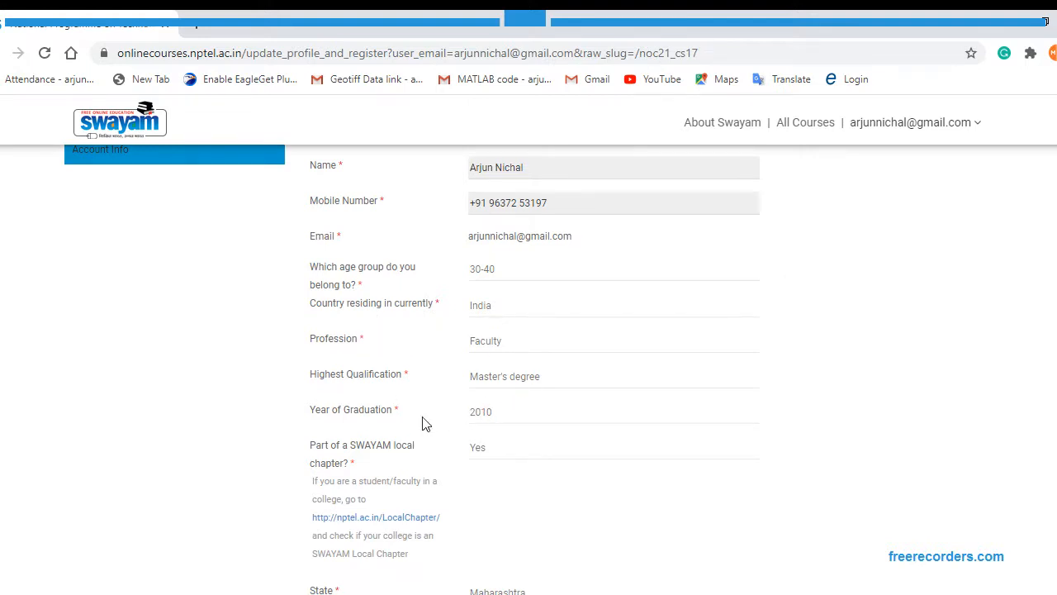
pyautogui.scroll(-3)
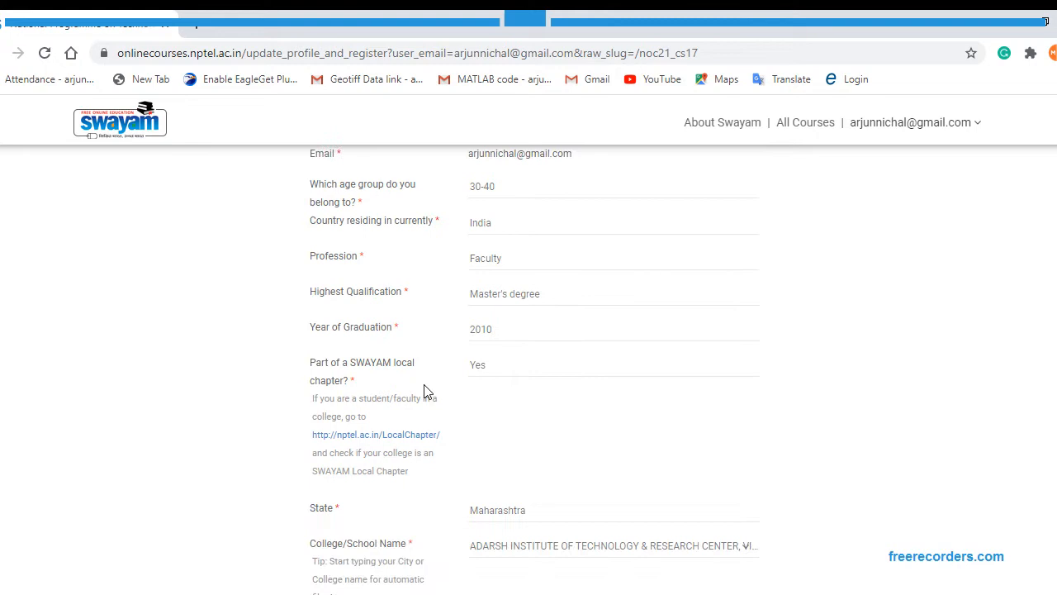
pyautogui.moveTo(416, 380)
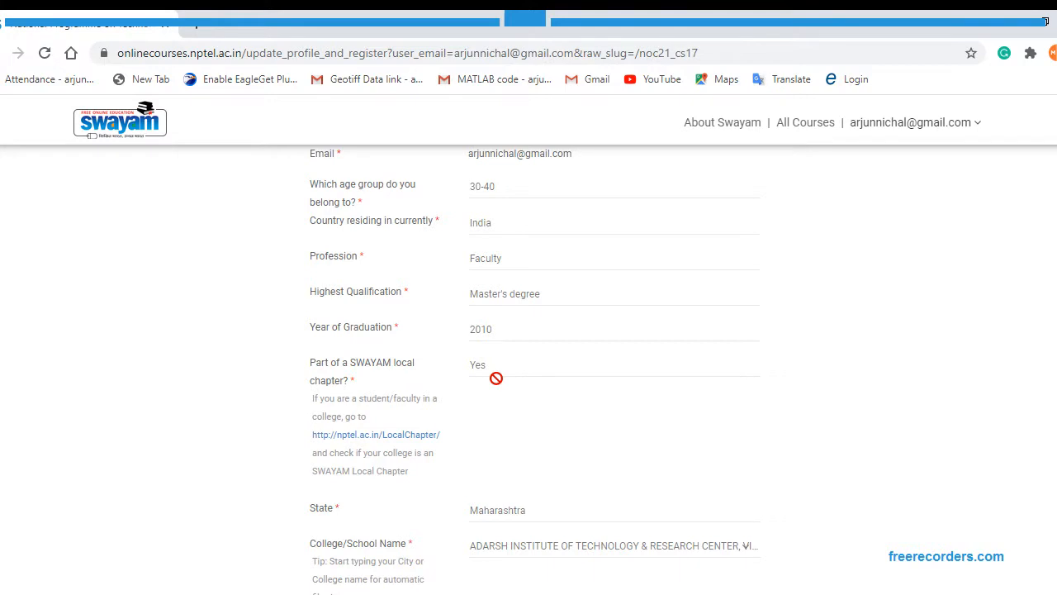
pyautogui.scroll(-3)
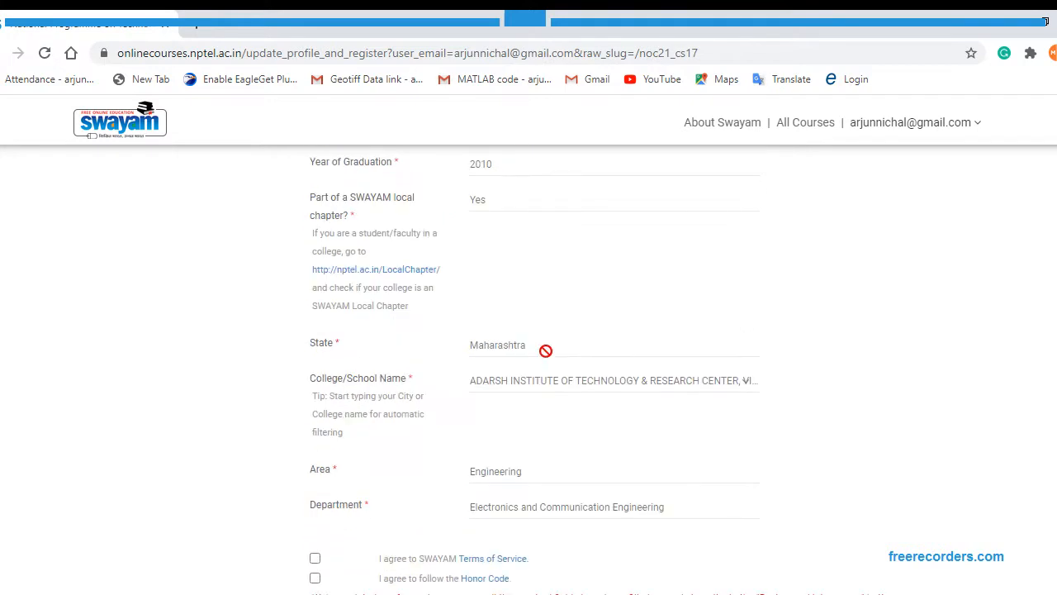
pyautogui.scroll(-3)
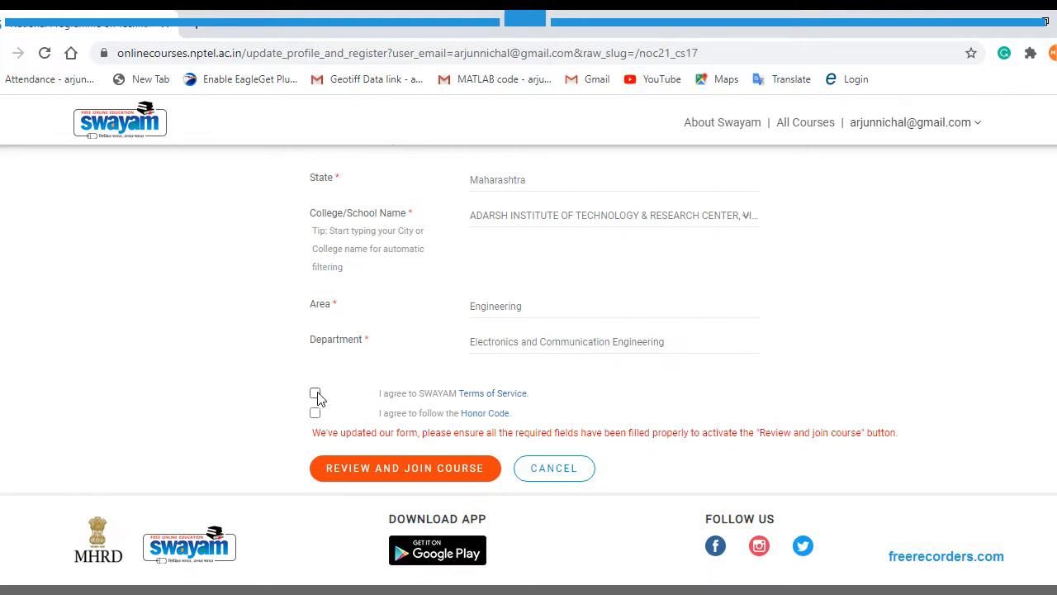
# Step: Accept the SWAYAM terms and honour code and submit Review and Join Course
pyautogui.click(314, 413)
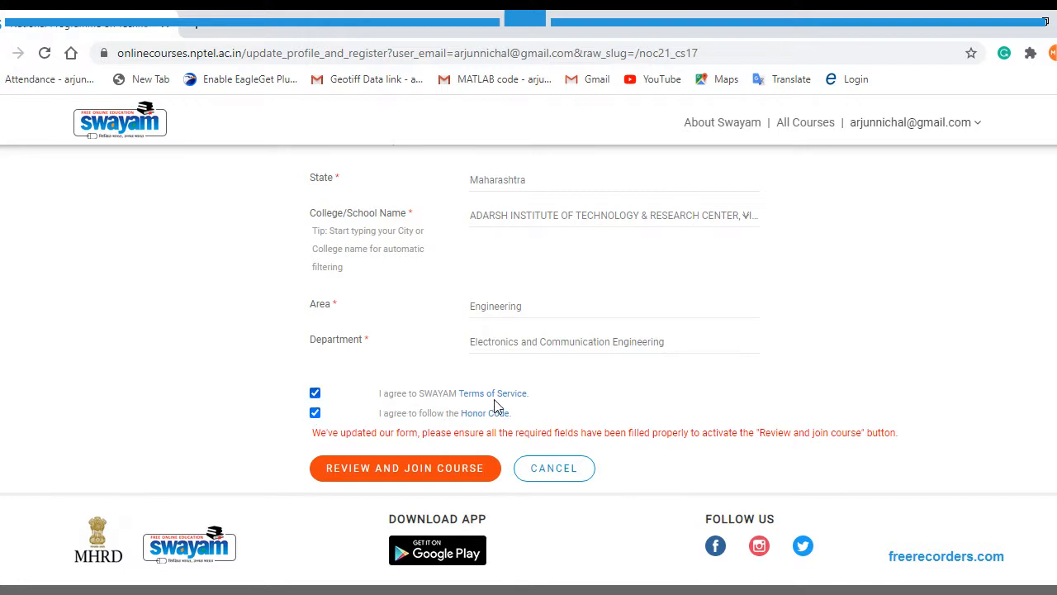
pyautogui.moveTo(449, 426)
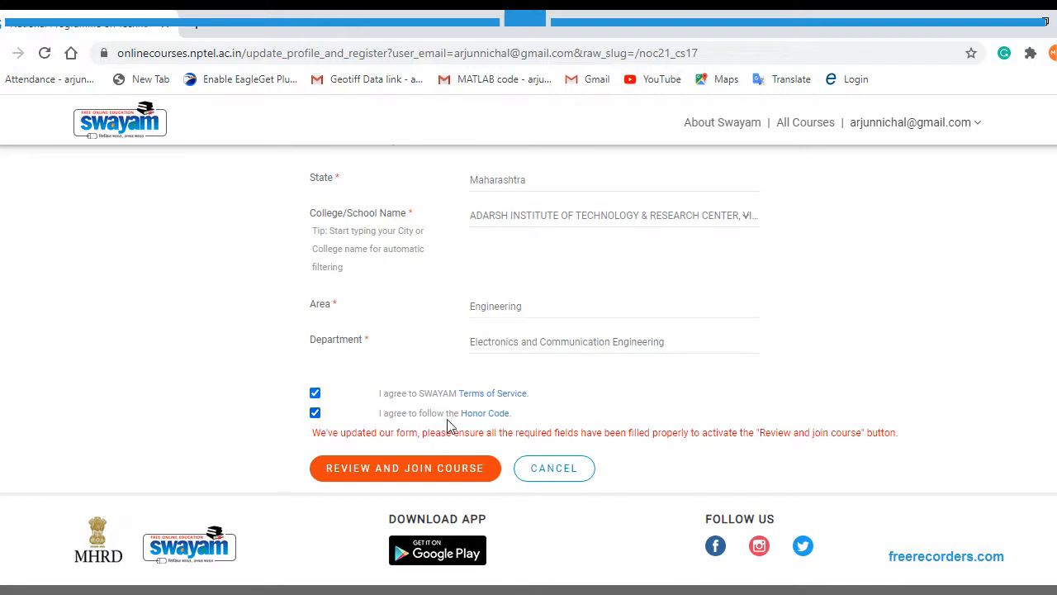
pyautogui.moveTo(475, 439)
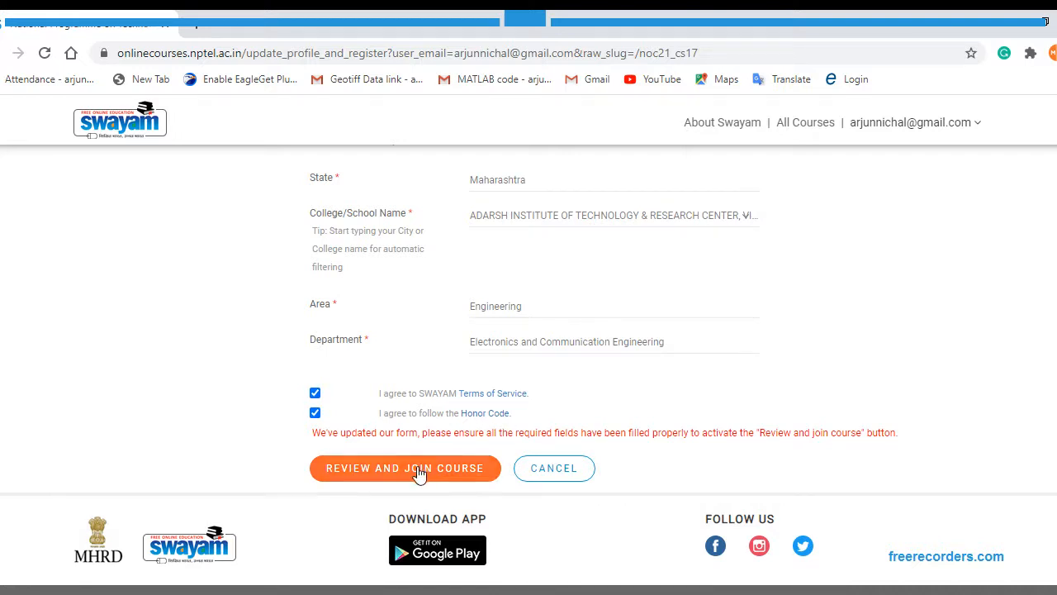
pyautogui.click(405, 469)
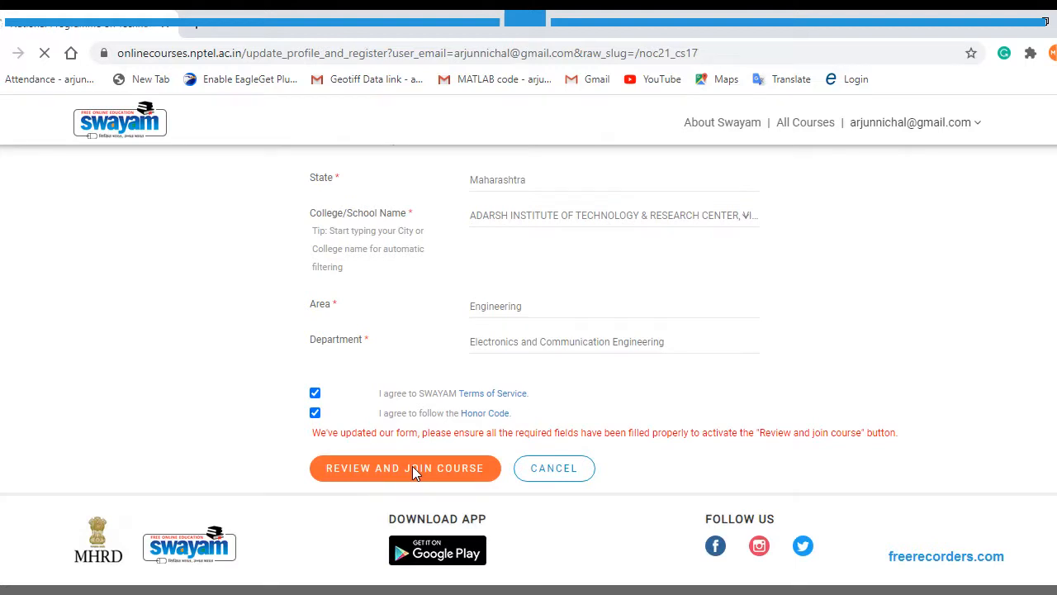
# Step: Confirm registration, expand Week 0 and Week 1, and open Week 0's Quiz: Assignment 0
pyautogui.click(405, 469)
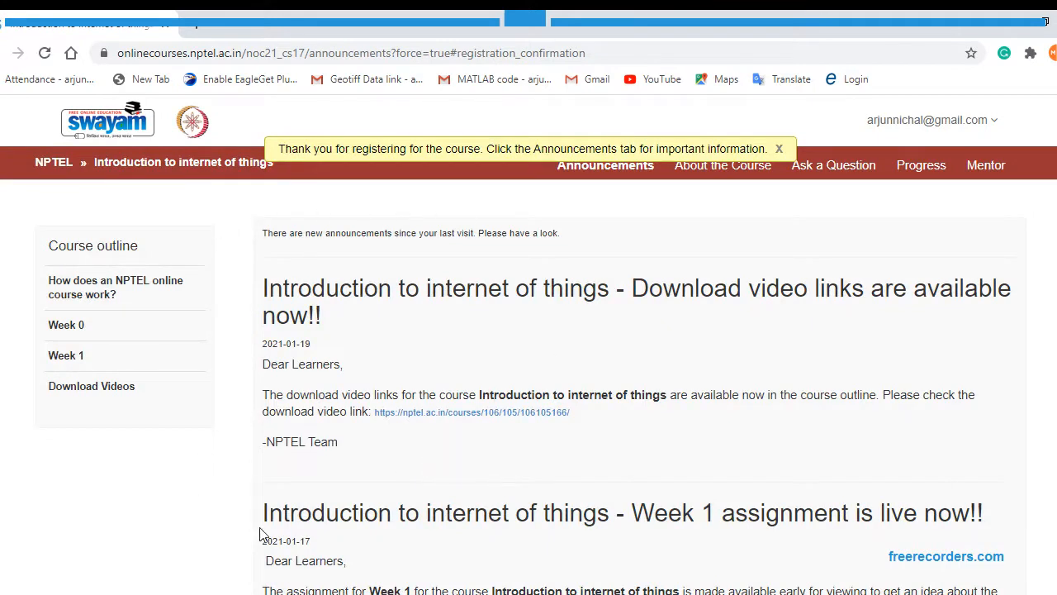
pyautogui.moveTo(381, 338)
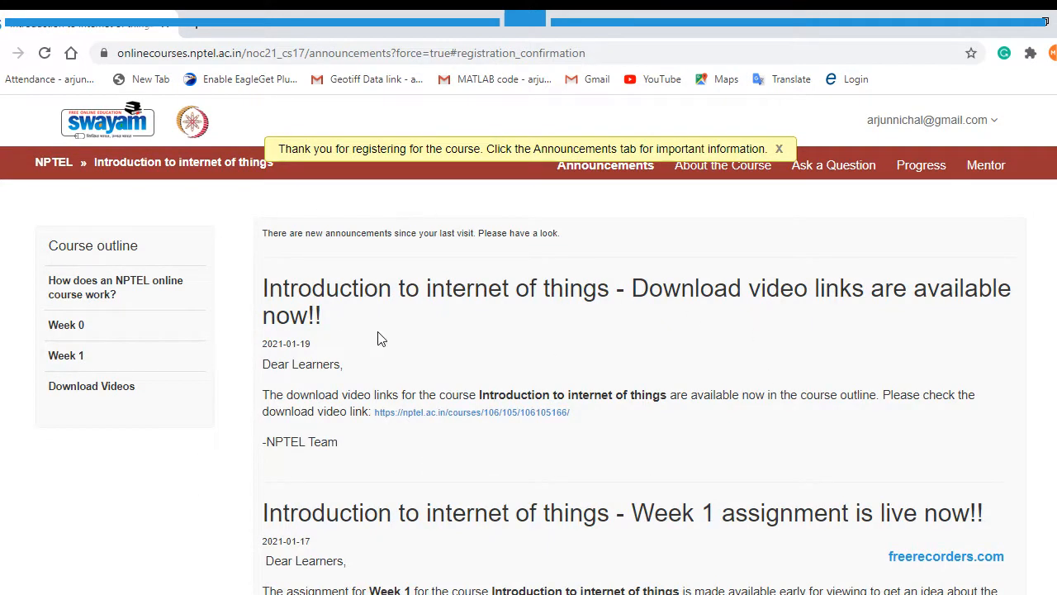
pyautogui.moveTo(537, 362)
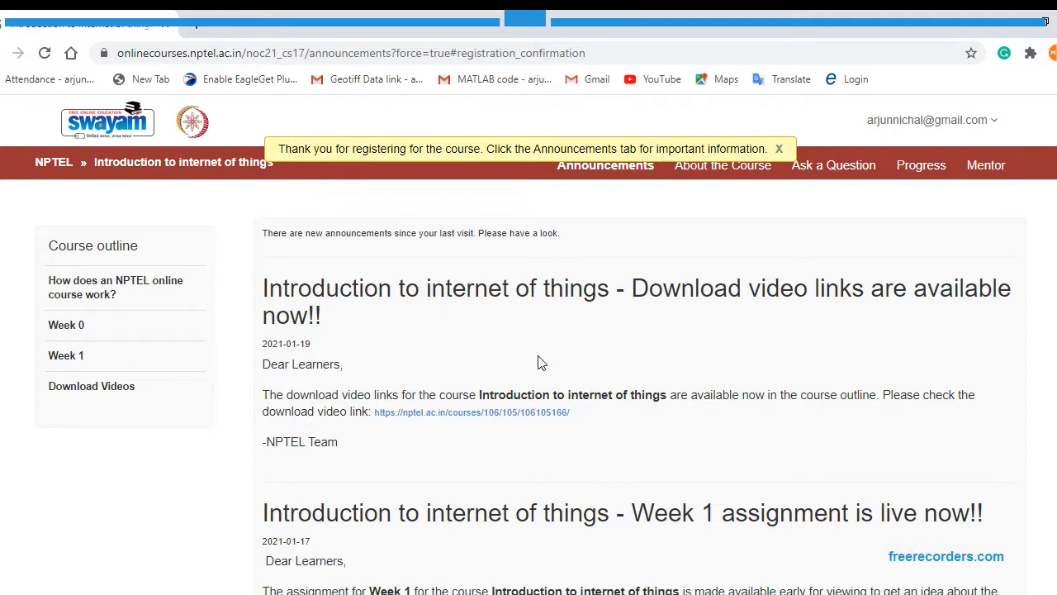
pyautogui.moveTo(114, 347)
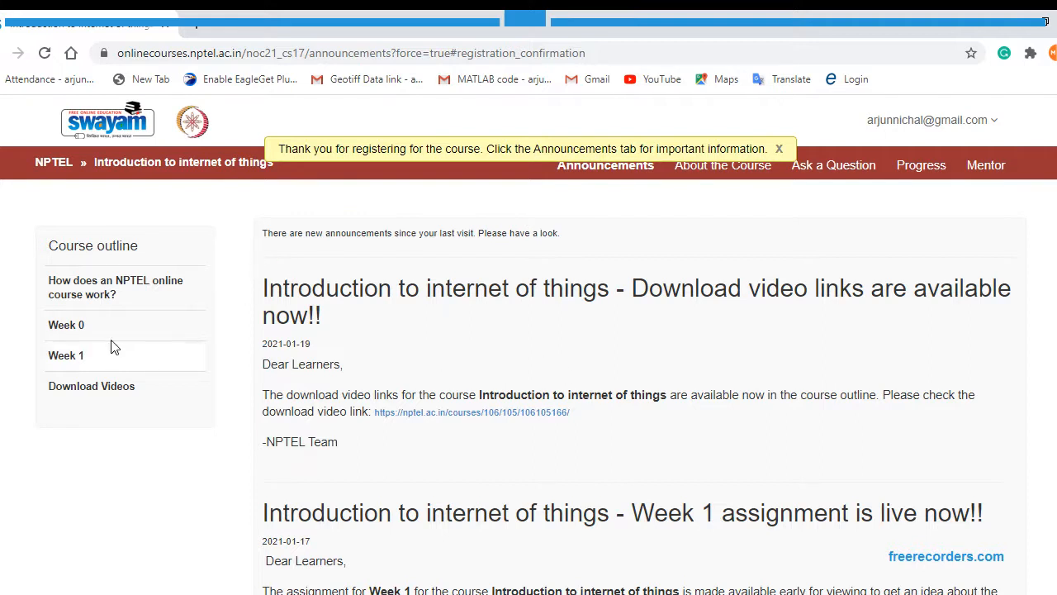
pyautogui.click(66, 324)
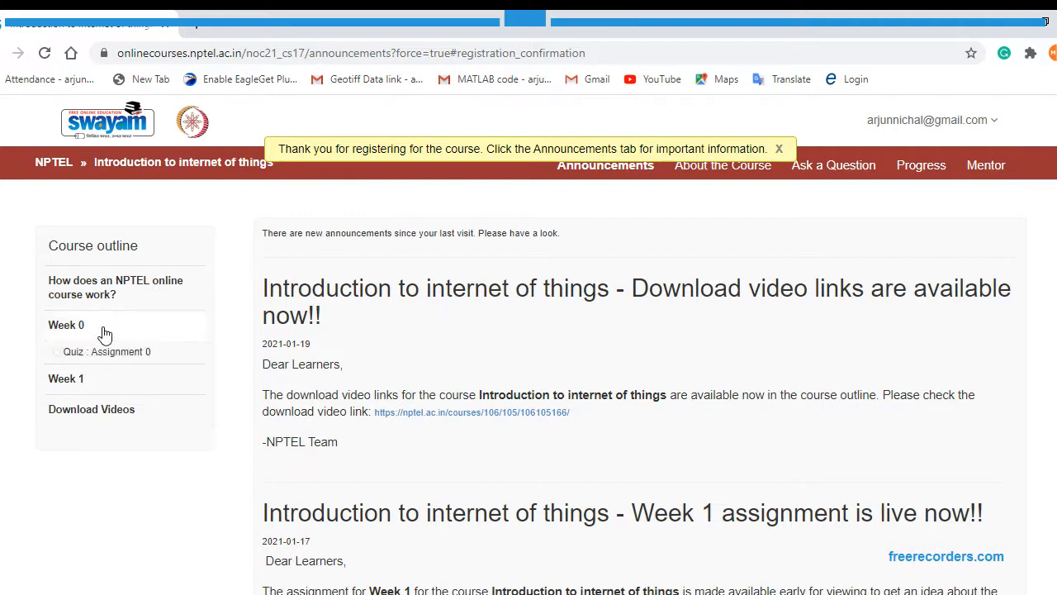
pyautogui.click(66, 379)
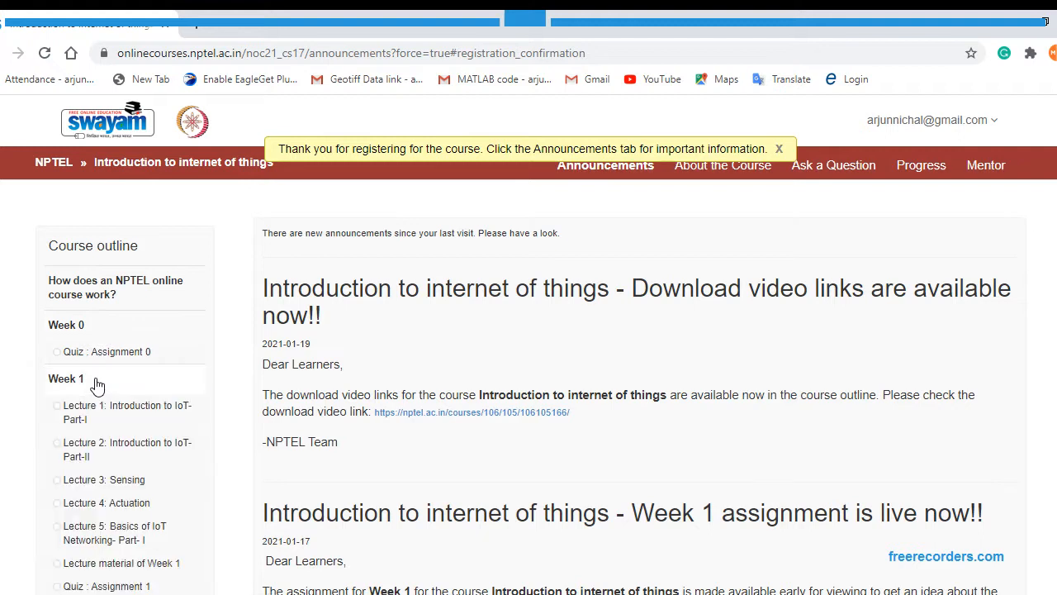
pyautogui.scroll(-3)
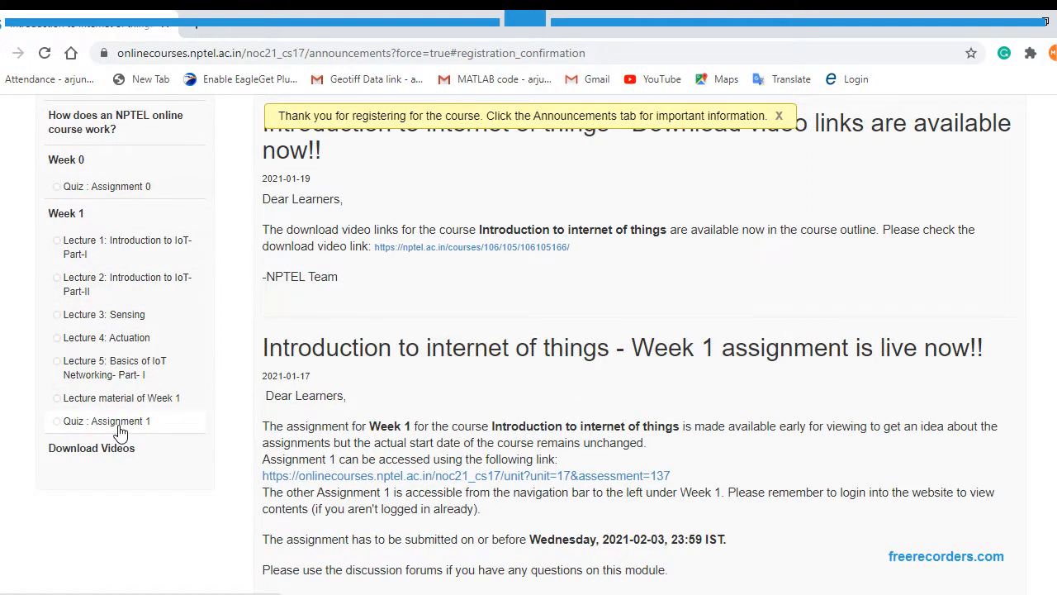
pyautogui.click(776, 116)
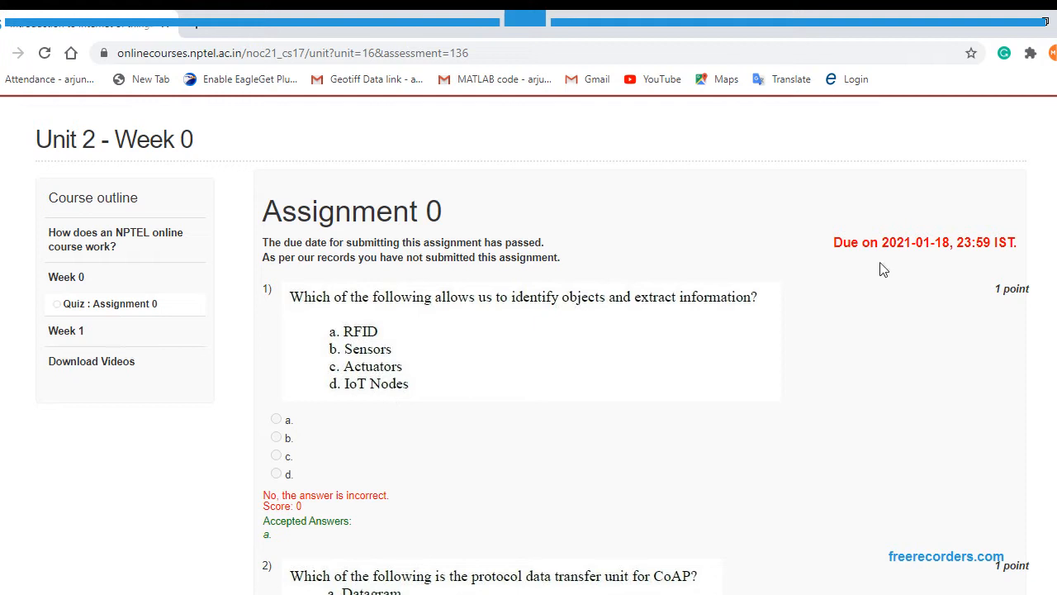
pyautogui.moveTo(951, 255)
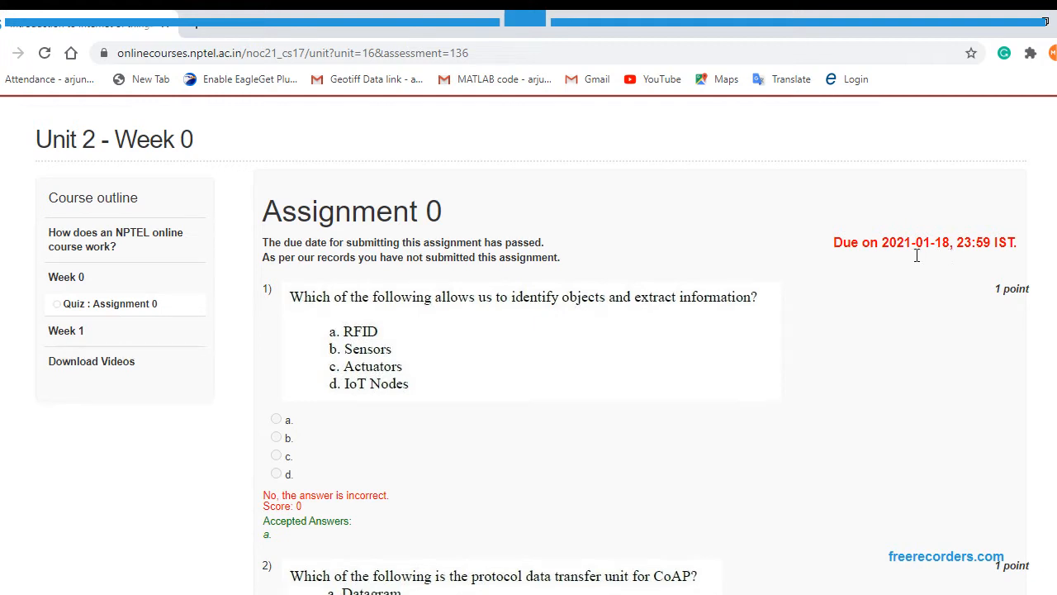
pyautogui.moveTo(664, 287)
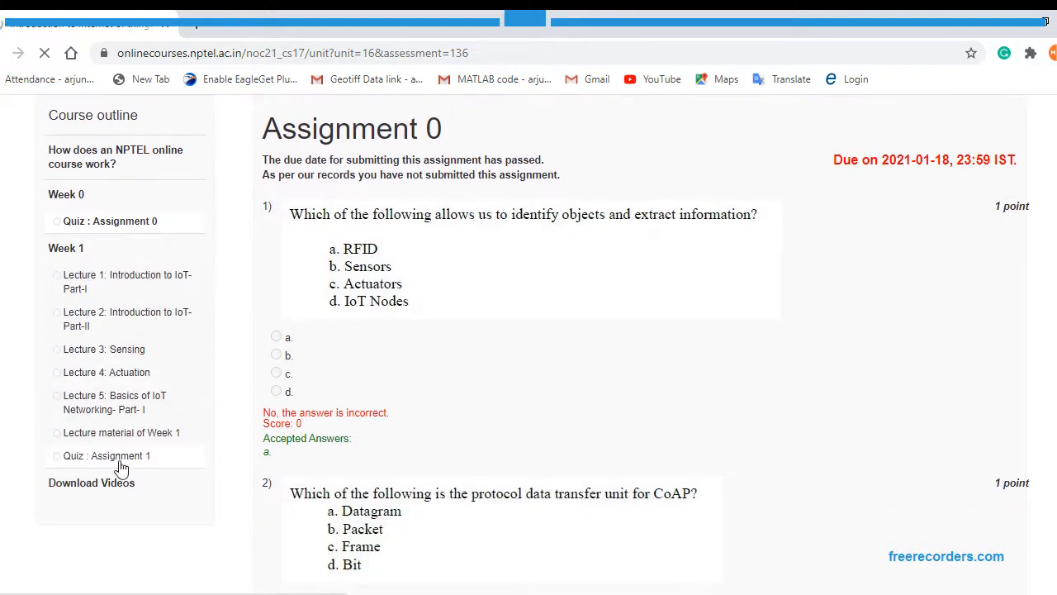
# Step: Open Week 1's Quiz: Assignment 1 due 2021-02-03, then Lecture 1 Introduction to IoT Part-I
pyautogui.click(106, 456)
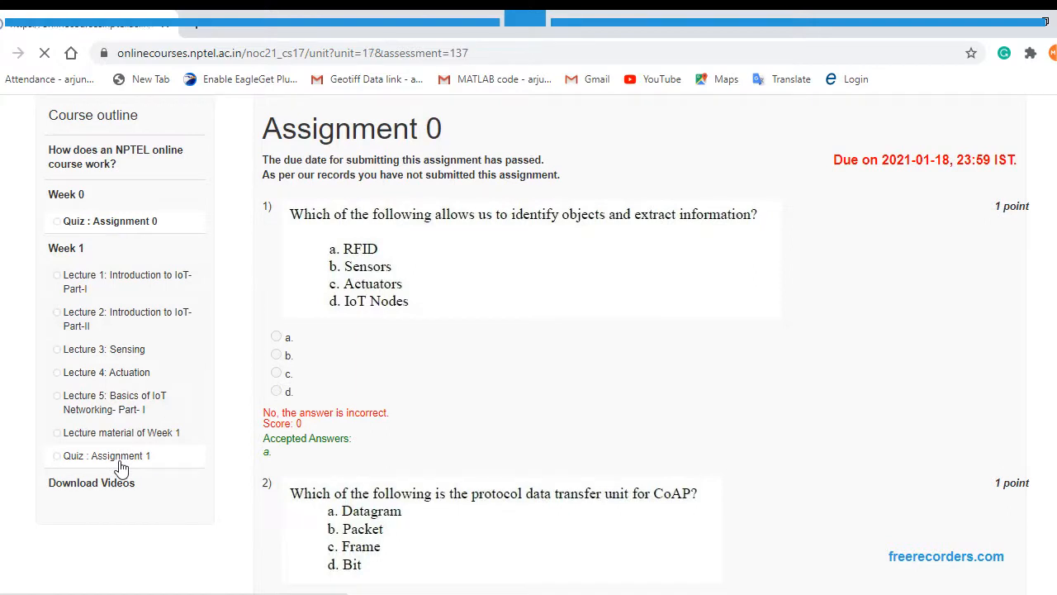
pyautogui.click(106, 456)
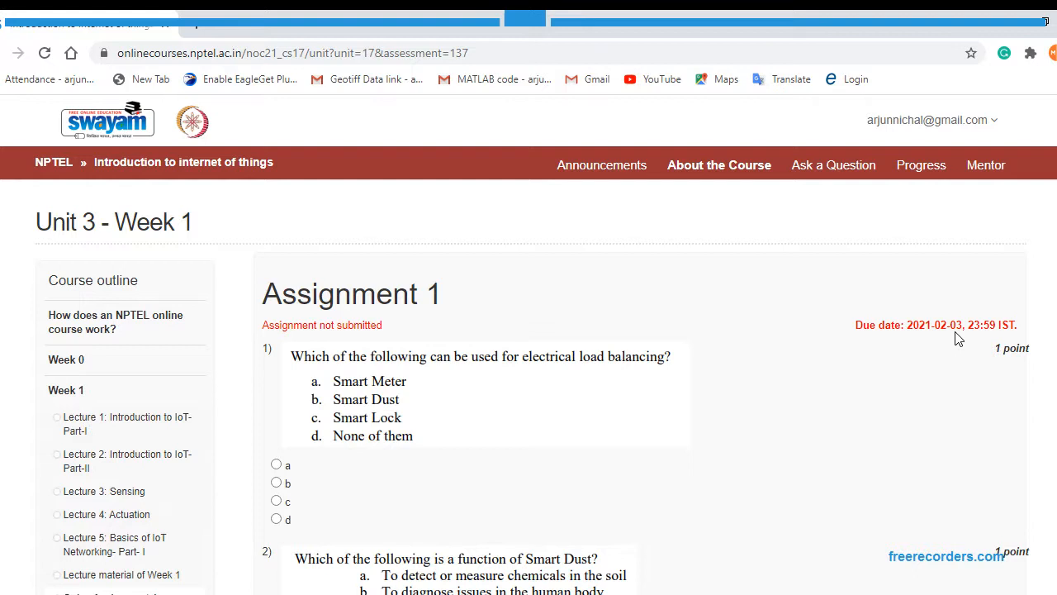
pyautogui.moveTo(974, 345)
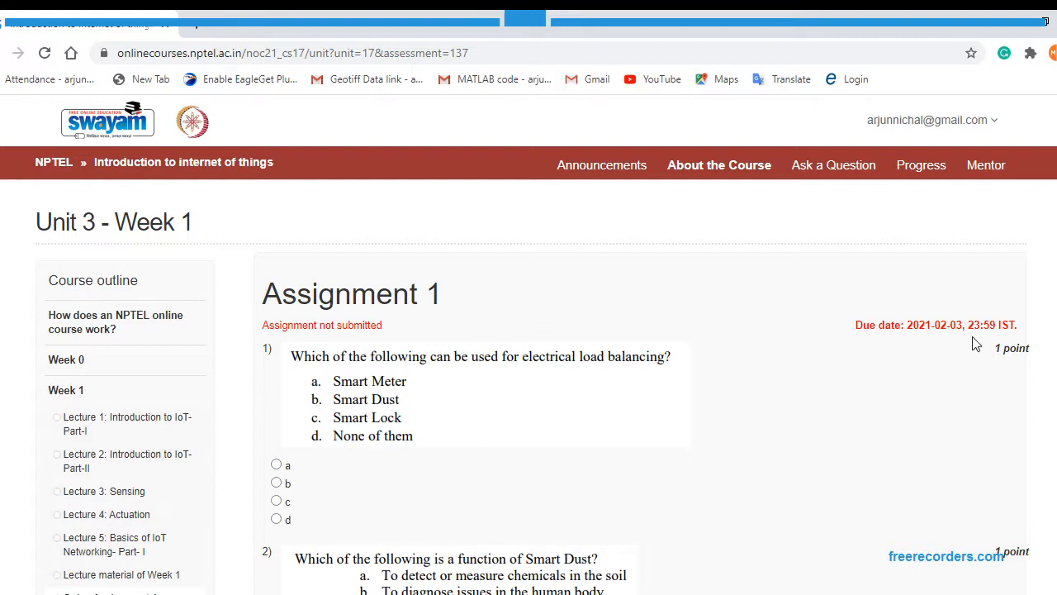
pyautogui.moveTo(443, 399)
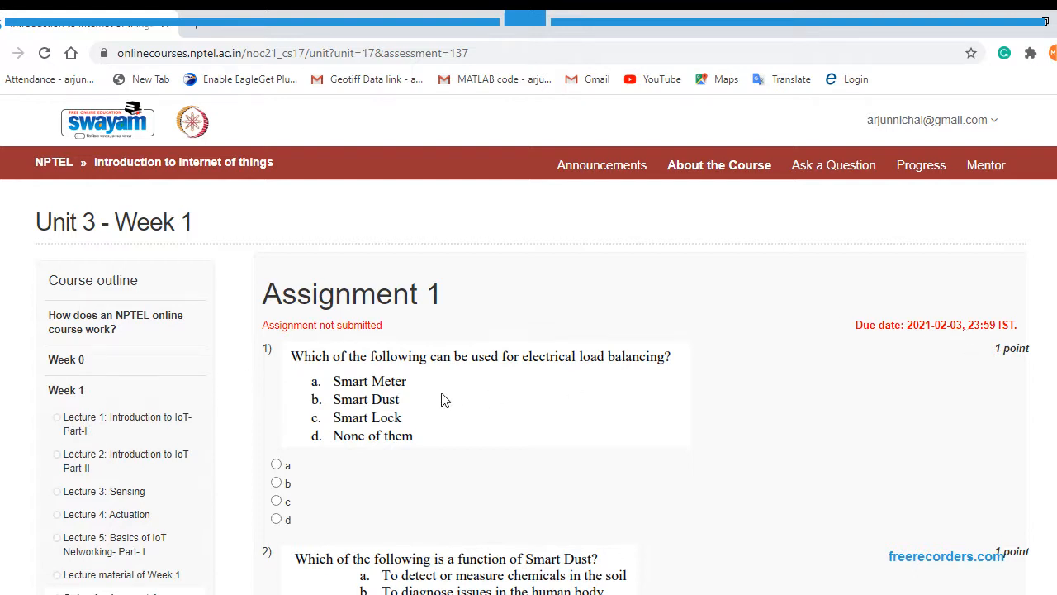
pyautogui.moveTo(446, 380)
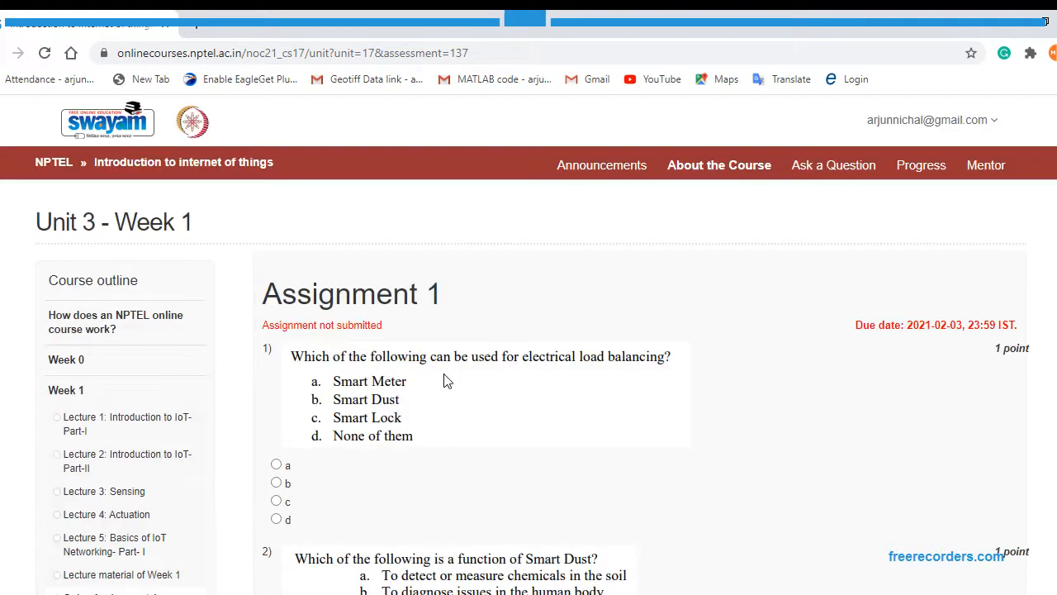
pyautogui.scroll(-3)
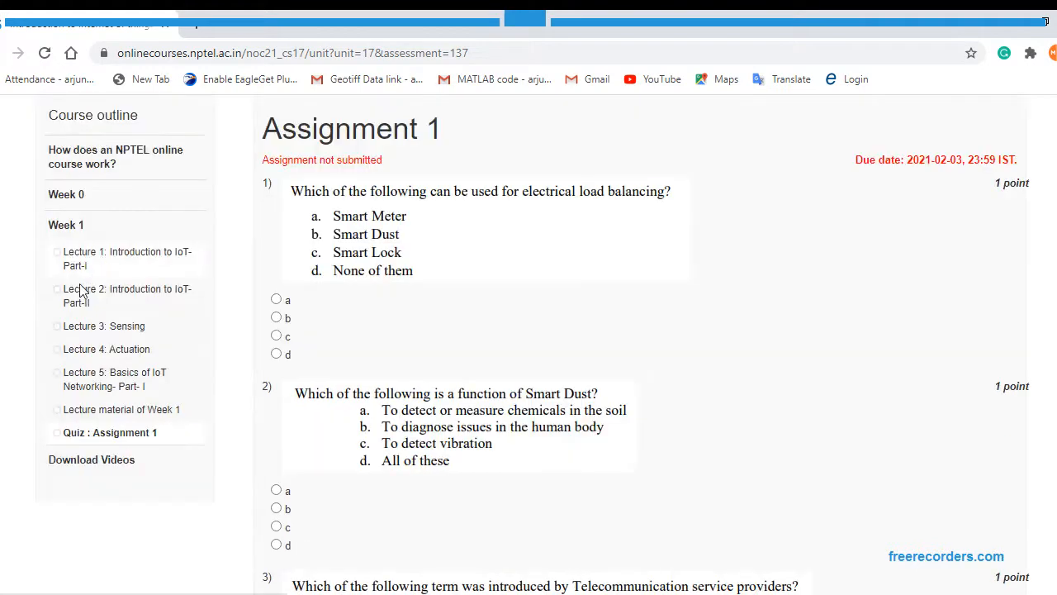
pyautogui.click(127, 257)
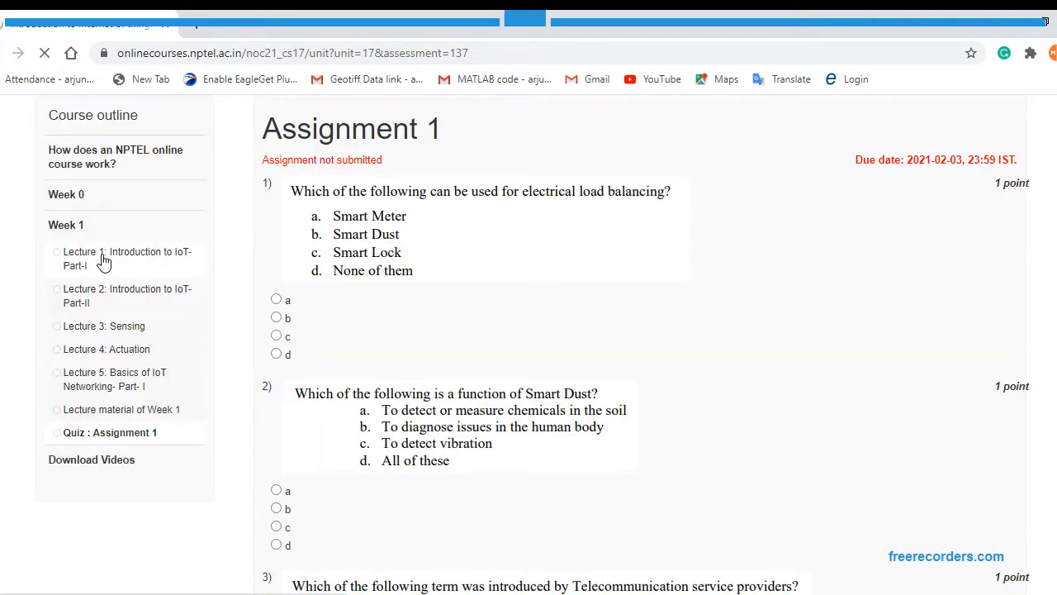
pyautogui.click(127, 258)
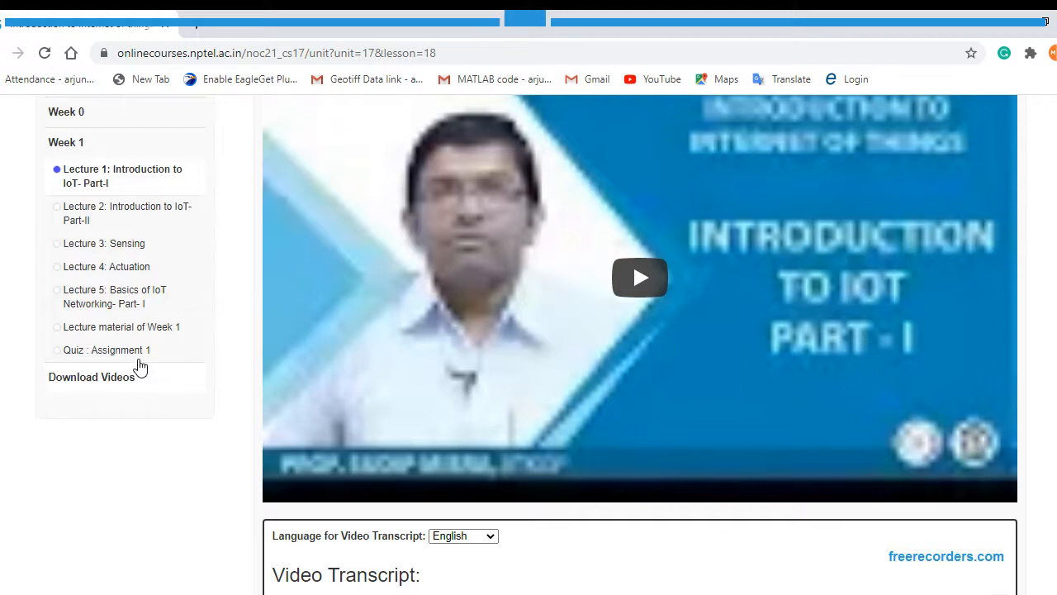
pyautogui.moveTo(129, 358)
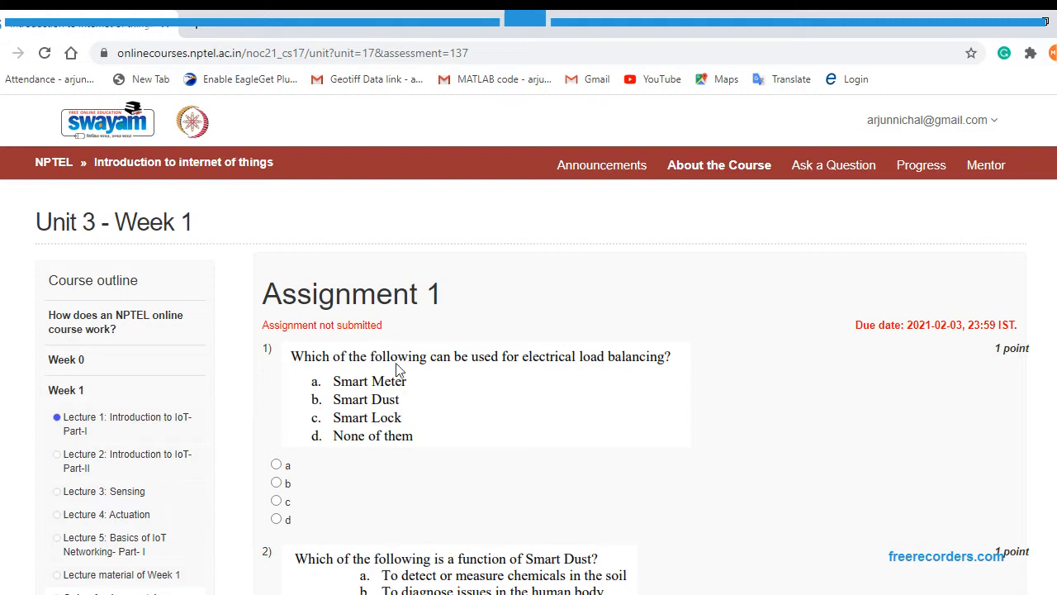
pyautogui.moveTo(400, 365)
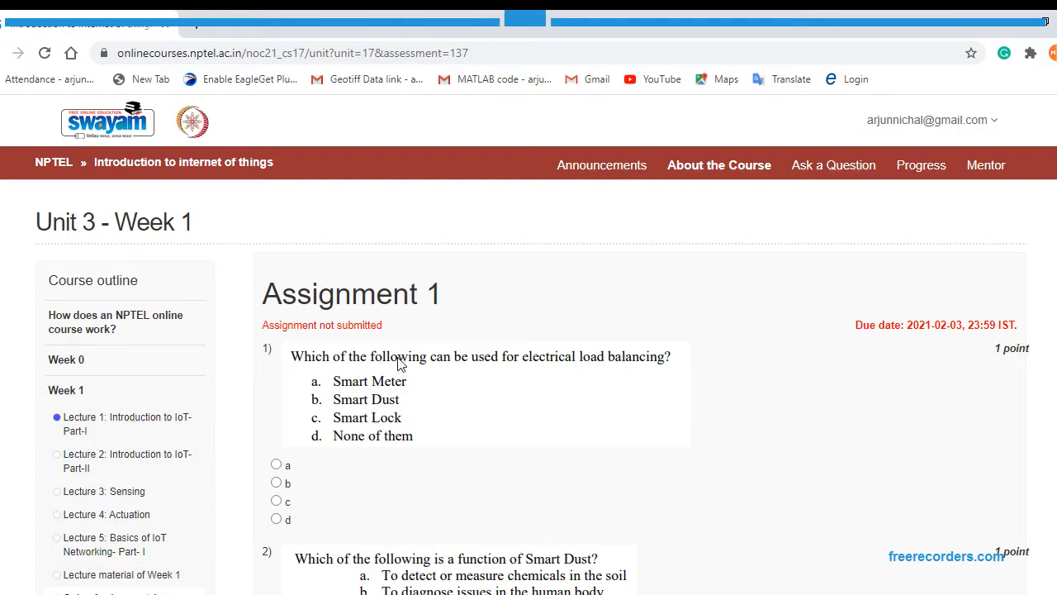
pyautogui.moveTo(406, 401)
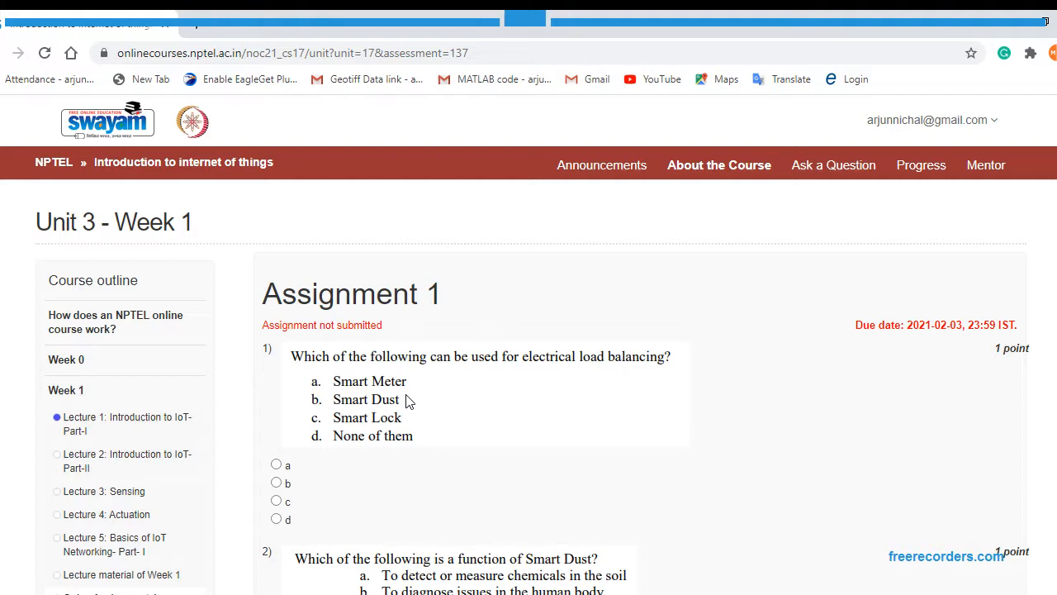
pyautogui.moveTo(664, 413)
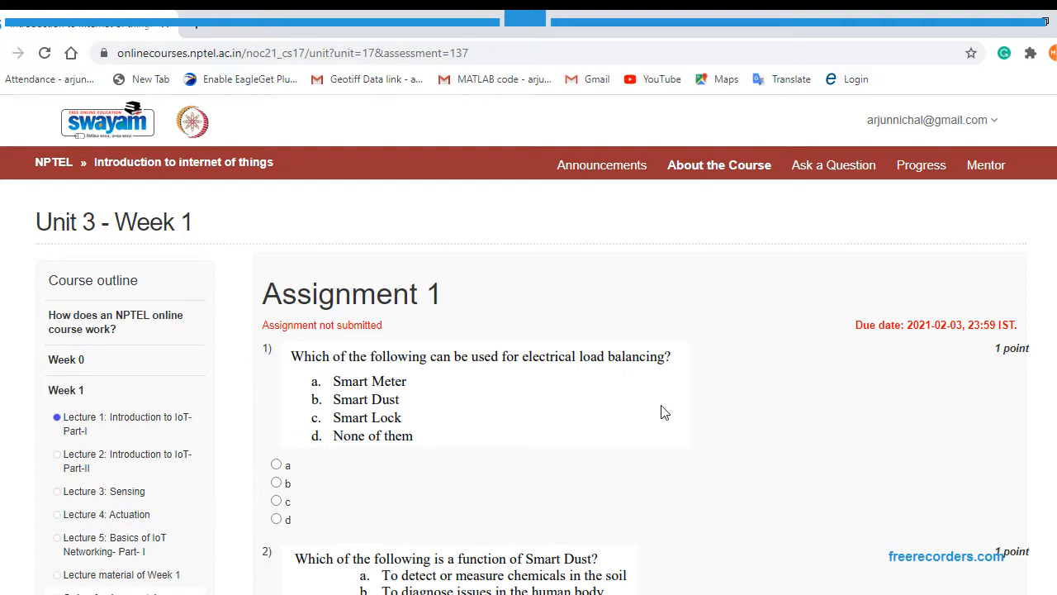